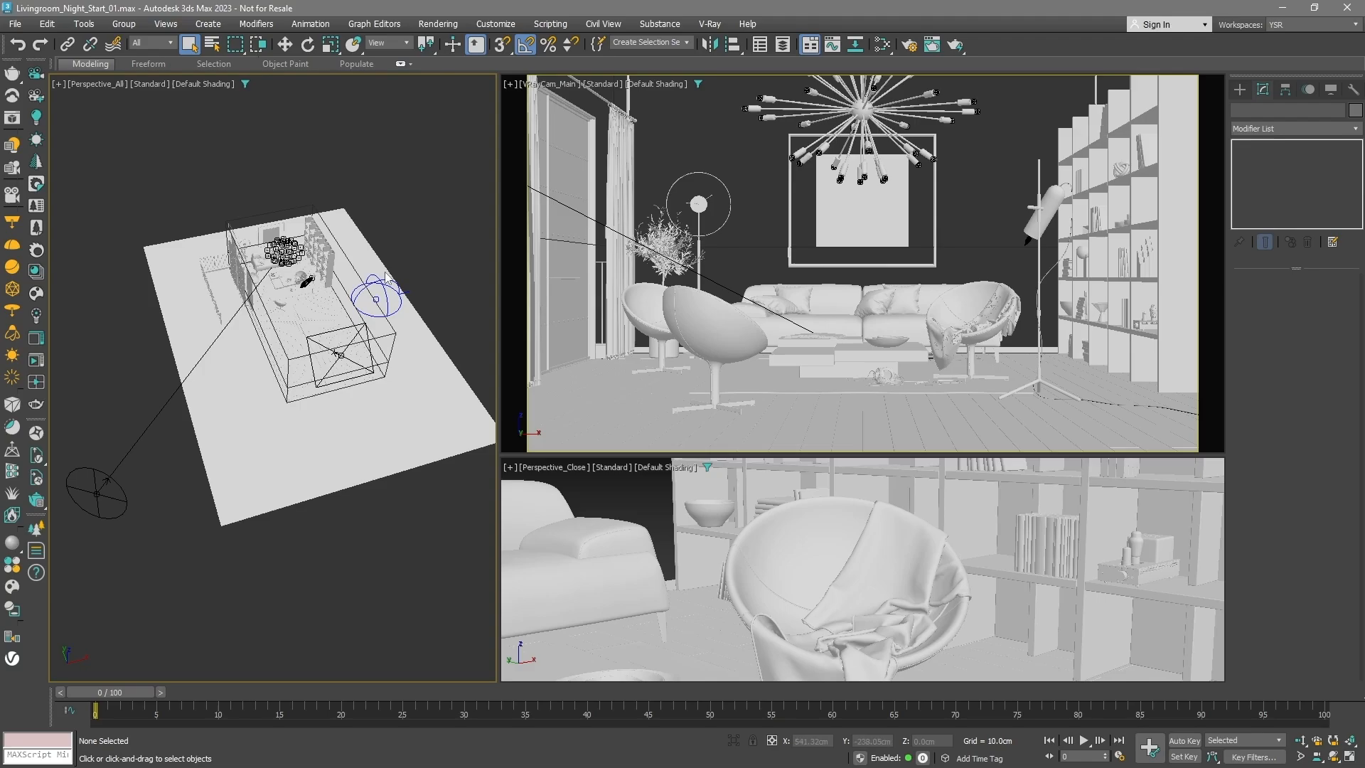
Select the Light_Fill V-Ray plane light in the Perspective viewport to show its parameters
left_click(376, 299)
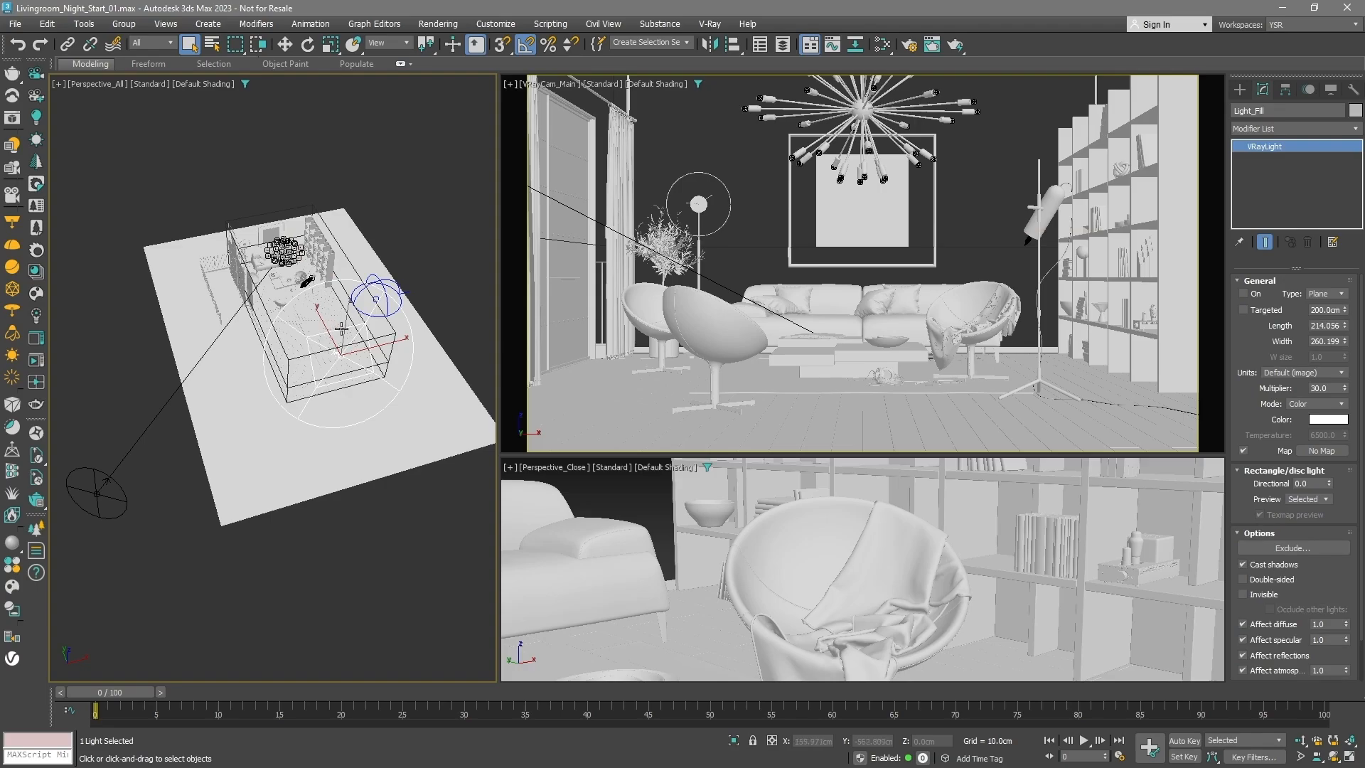
Set render output to 1920×1080 and enable material override, keeping original reflection and refraction
left_click(913, 44)
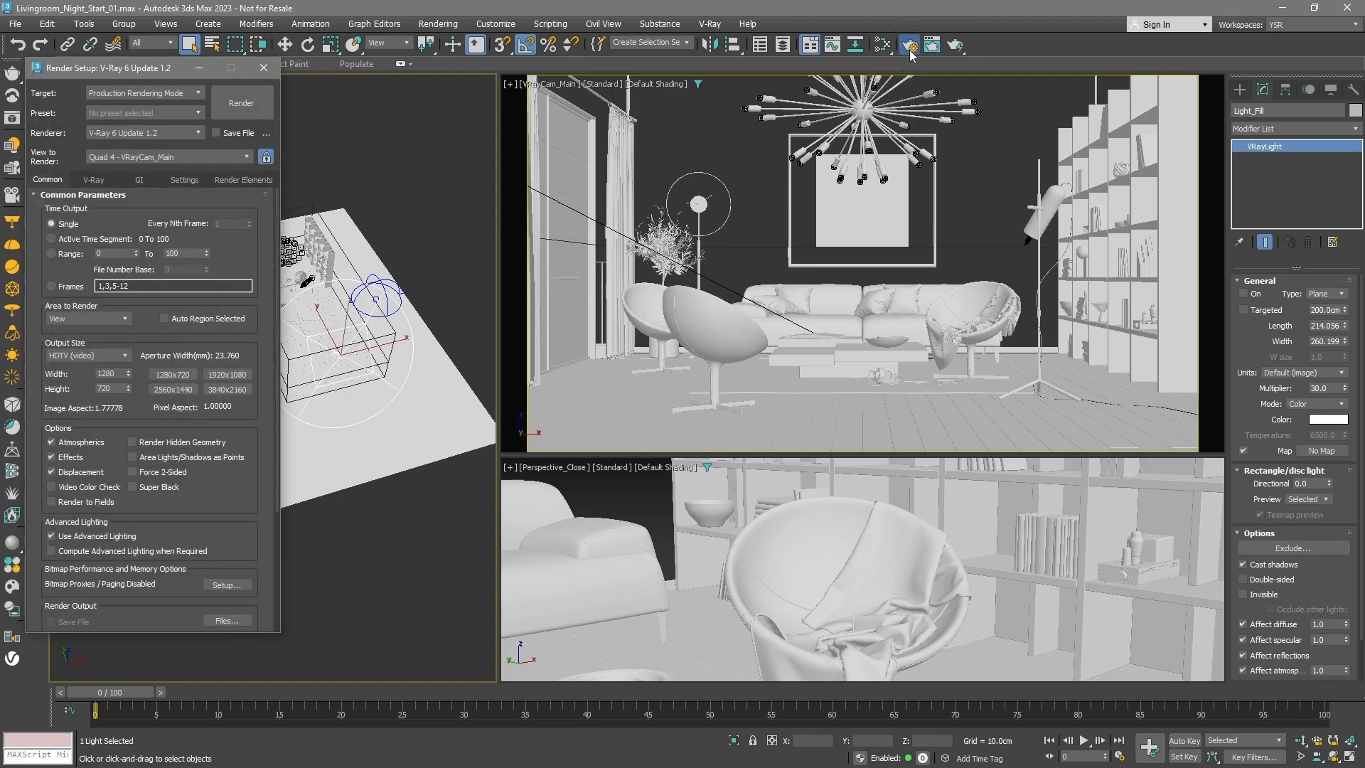
left_click(227, 374)
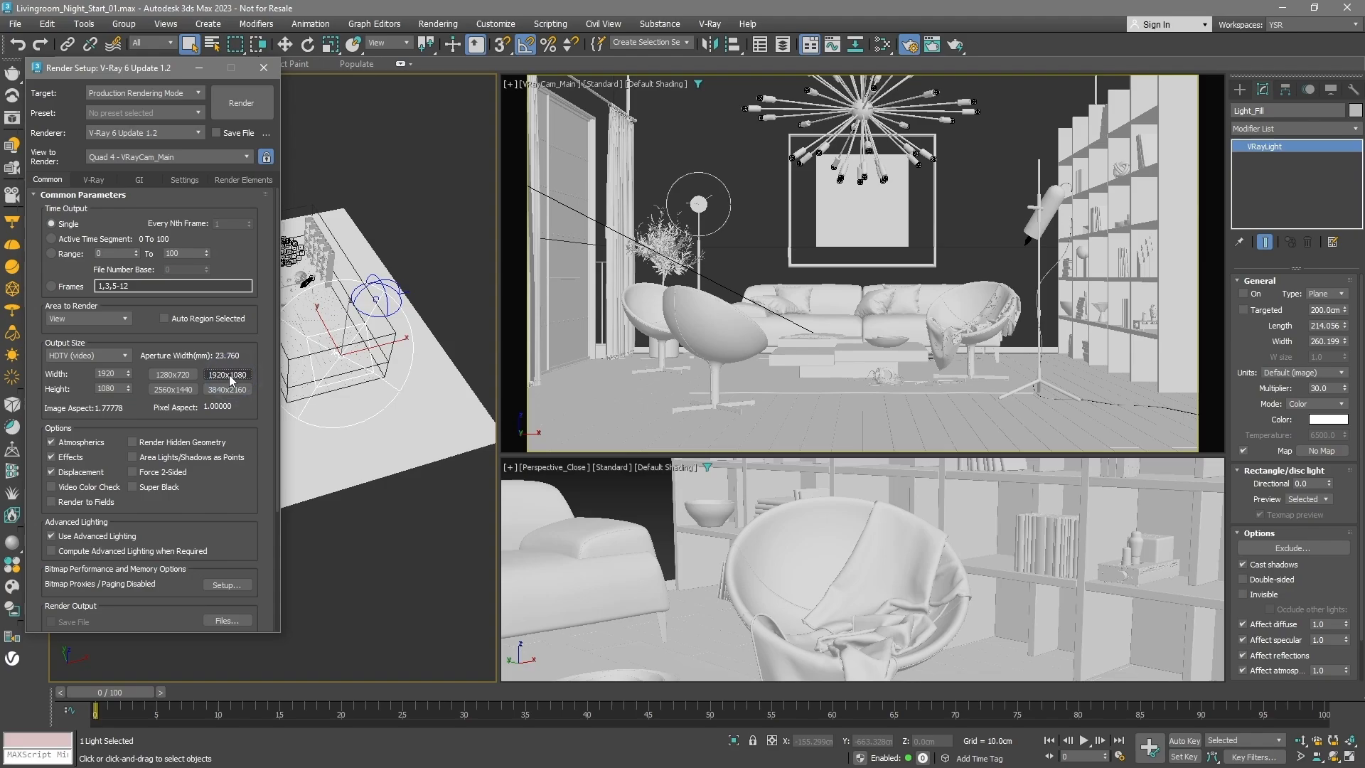
left_click(92, 179)
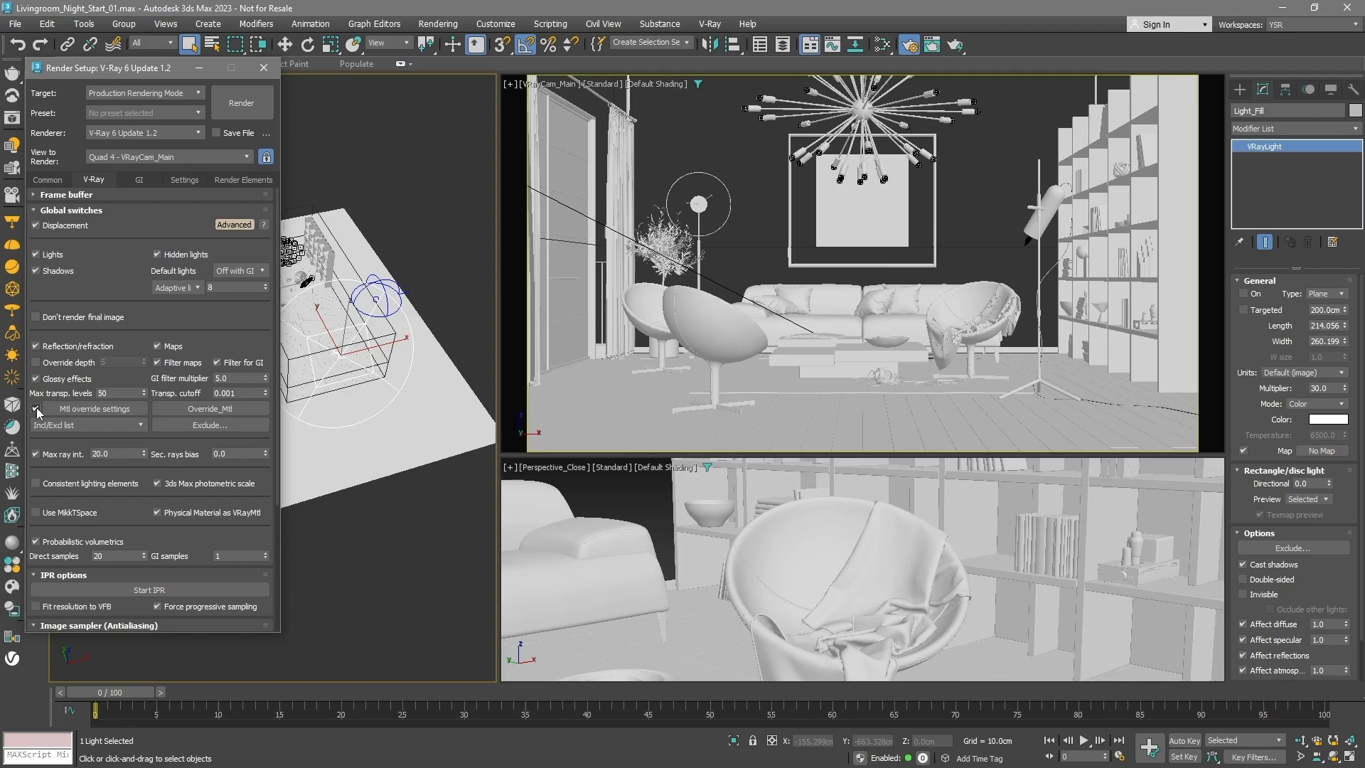
left_click(36, 409)
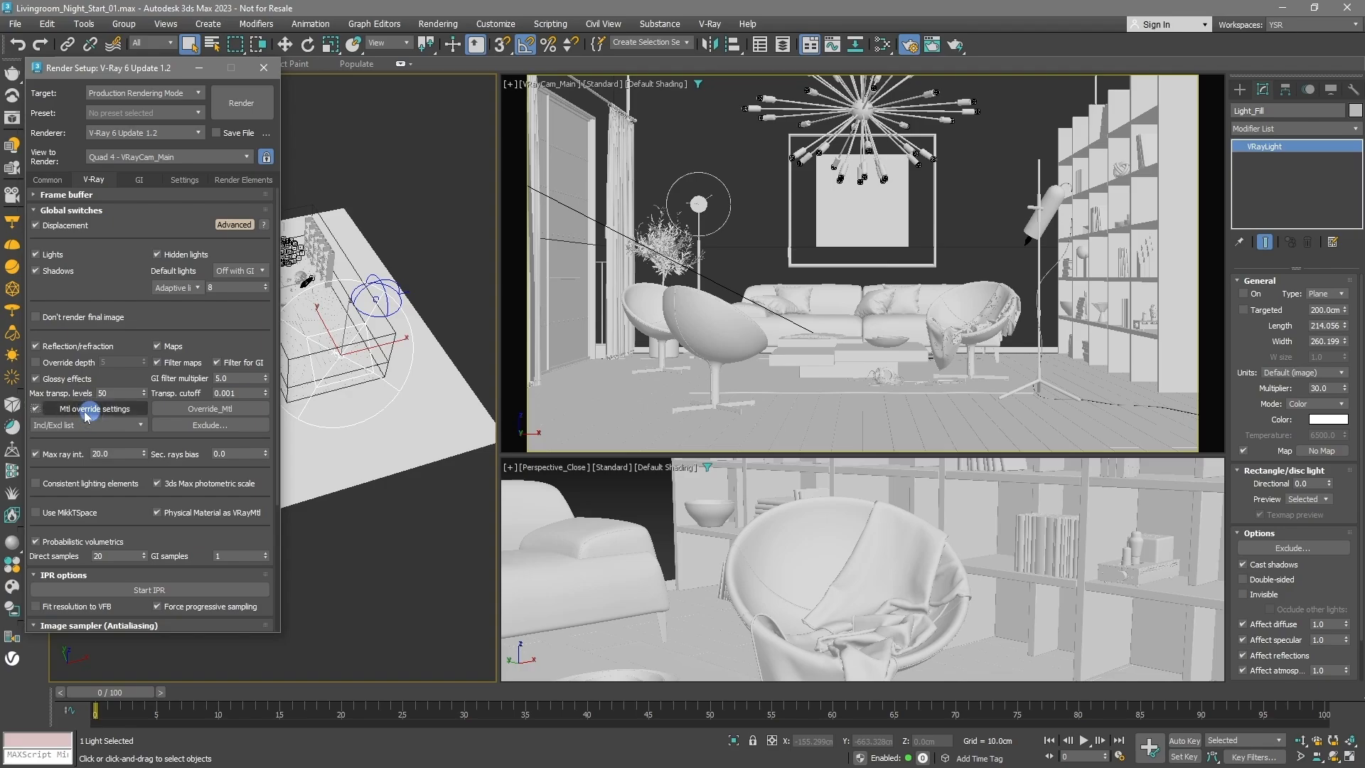
left_click(94, 409)
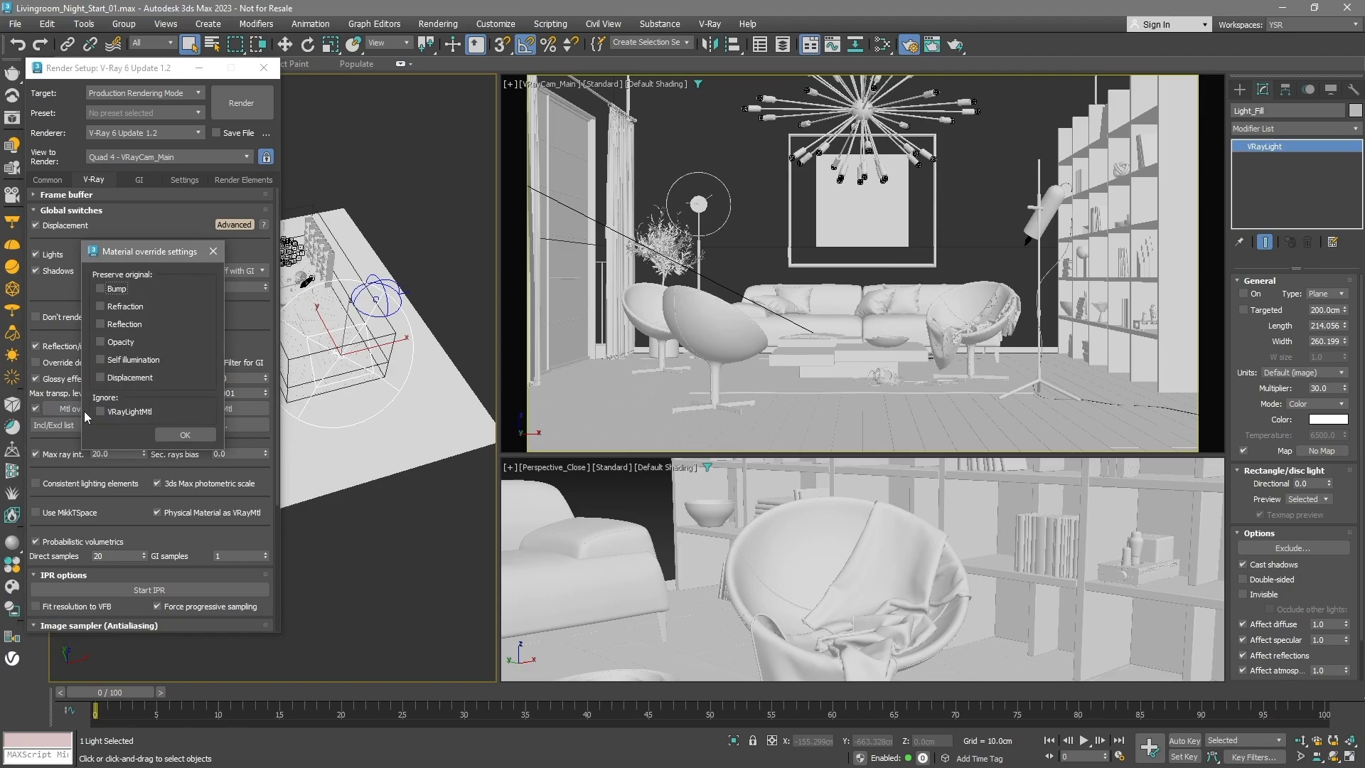
left_click(99, 324)
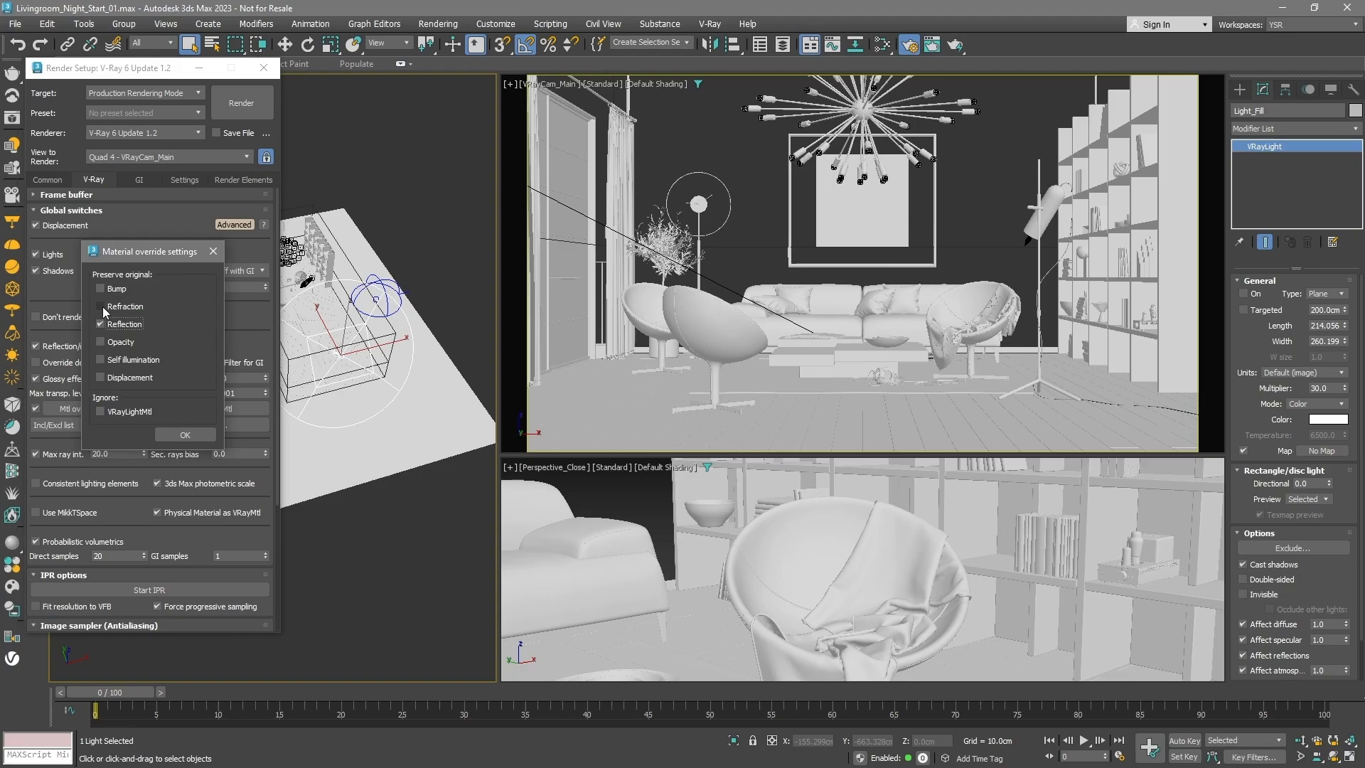
left_click(103, 306)
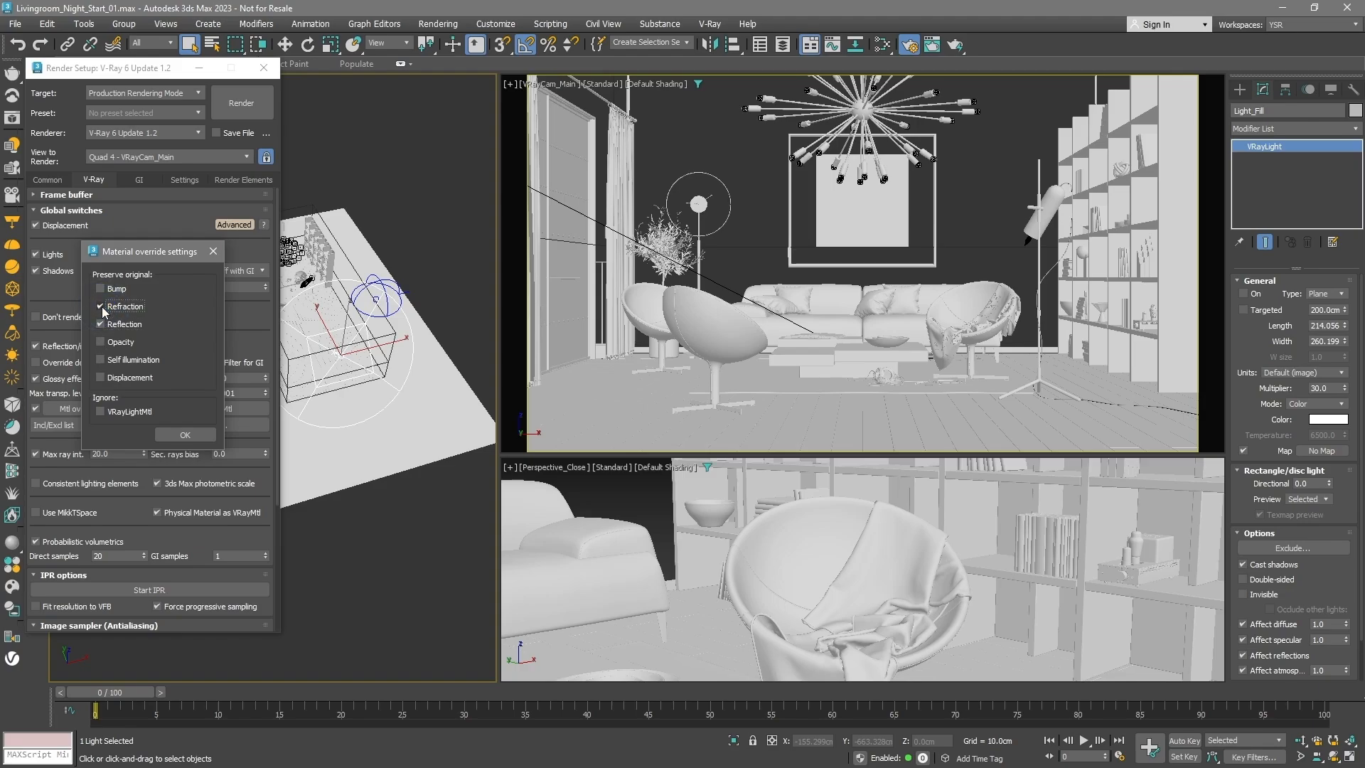
left_click(185, 435)
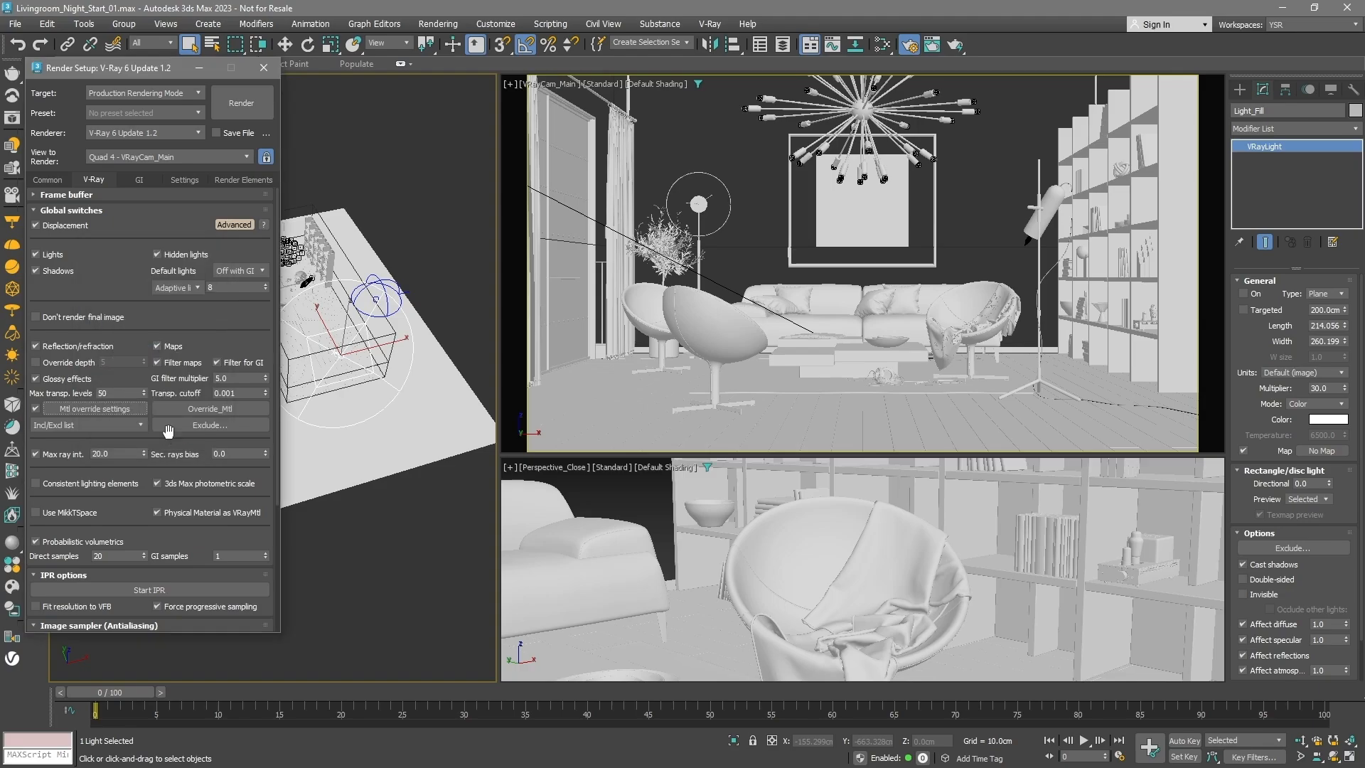
Add BackToBeauty, Denoiser and LightMix render elements, with Intel Open Image Denoise as the engine
left_click(242, 179)
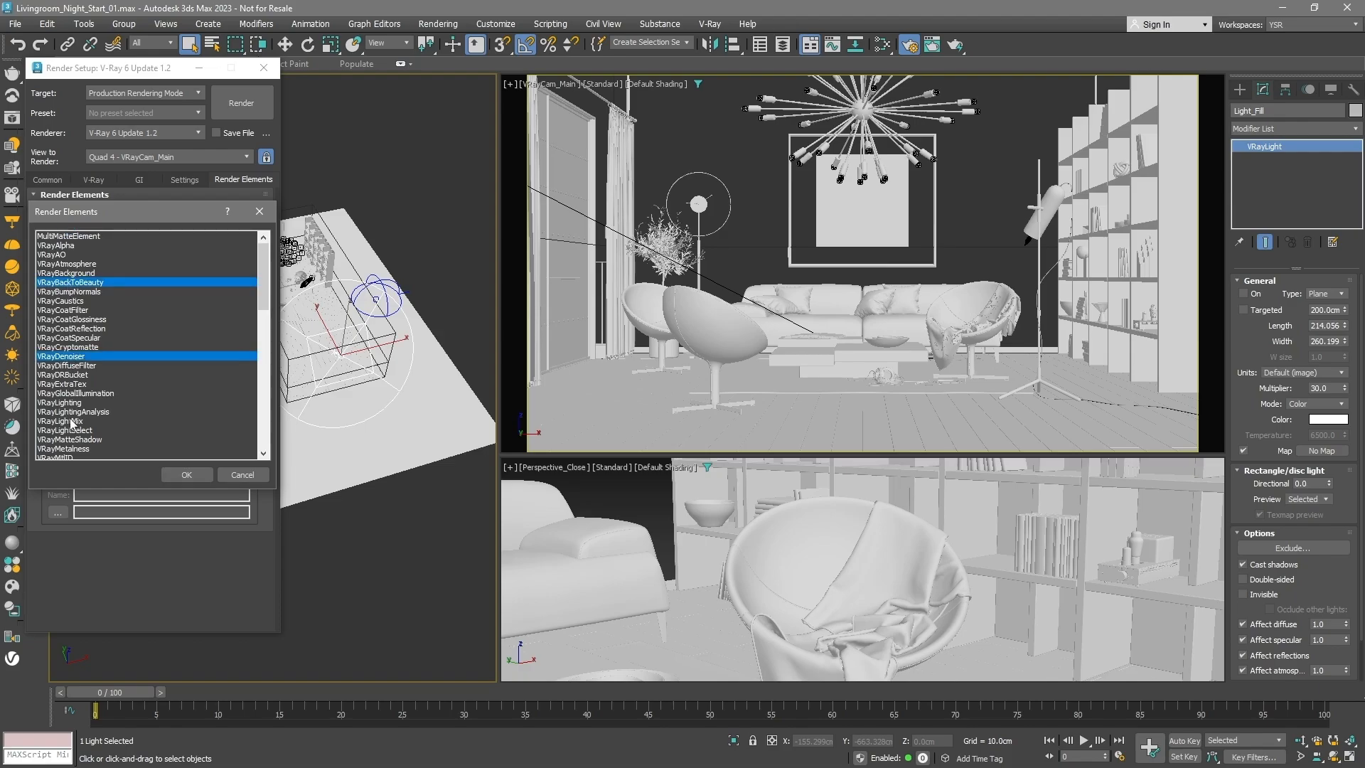
left_click(186, 474)
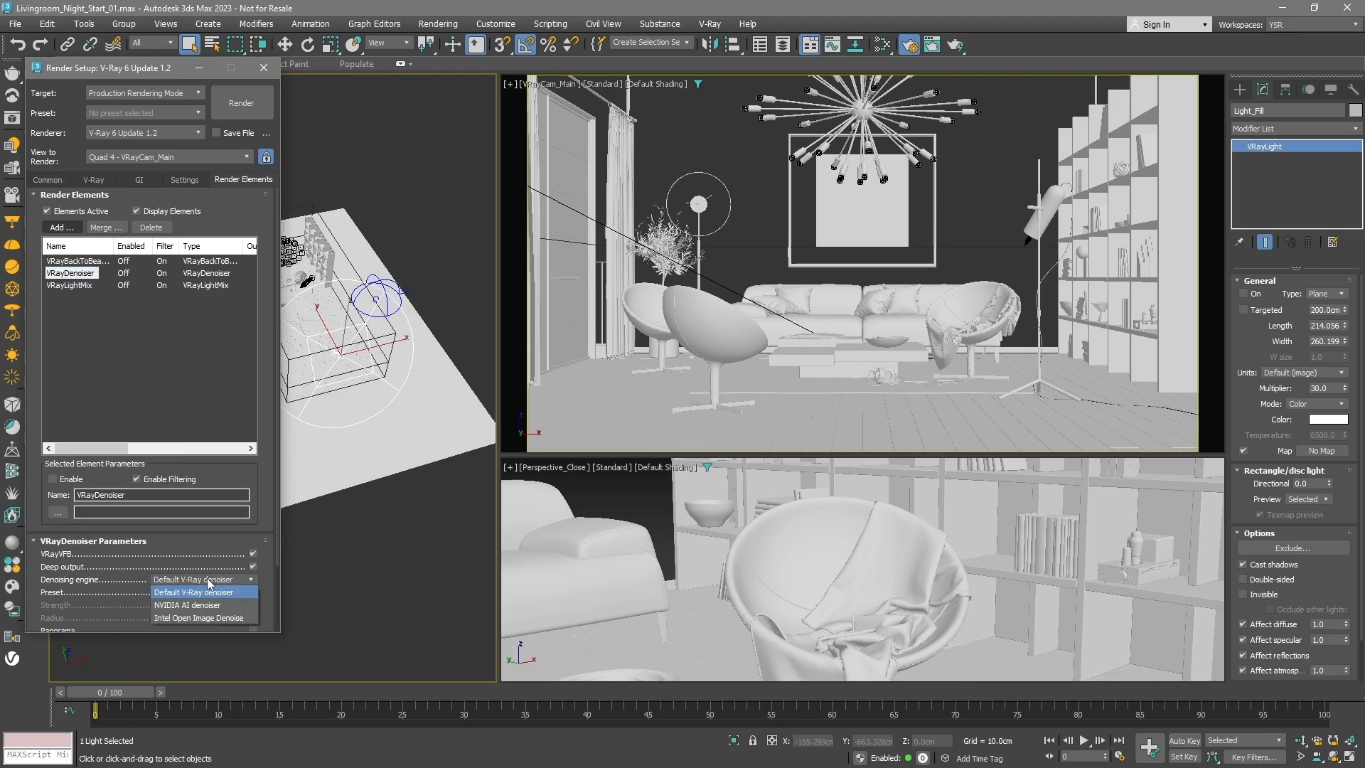
left_click(199, 618)
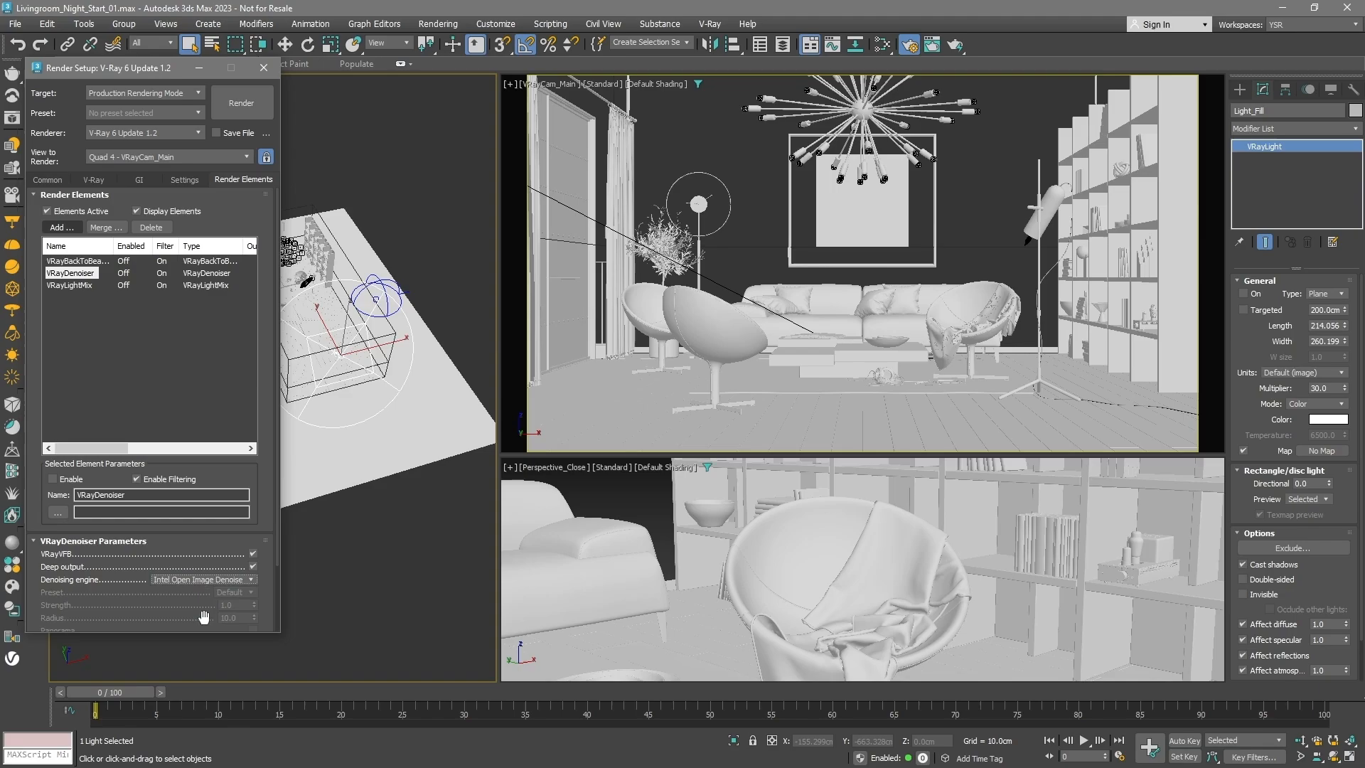
mouse_move(206, 550)
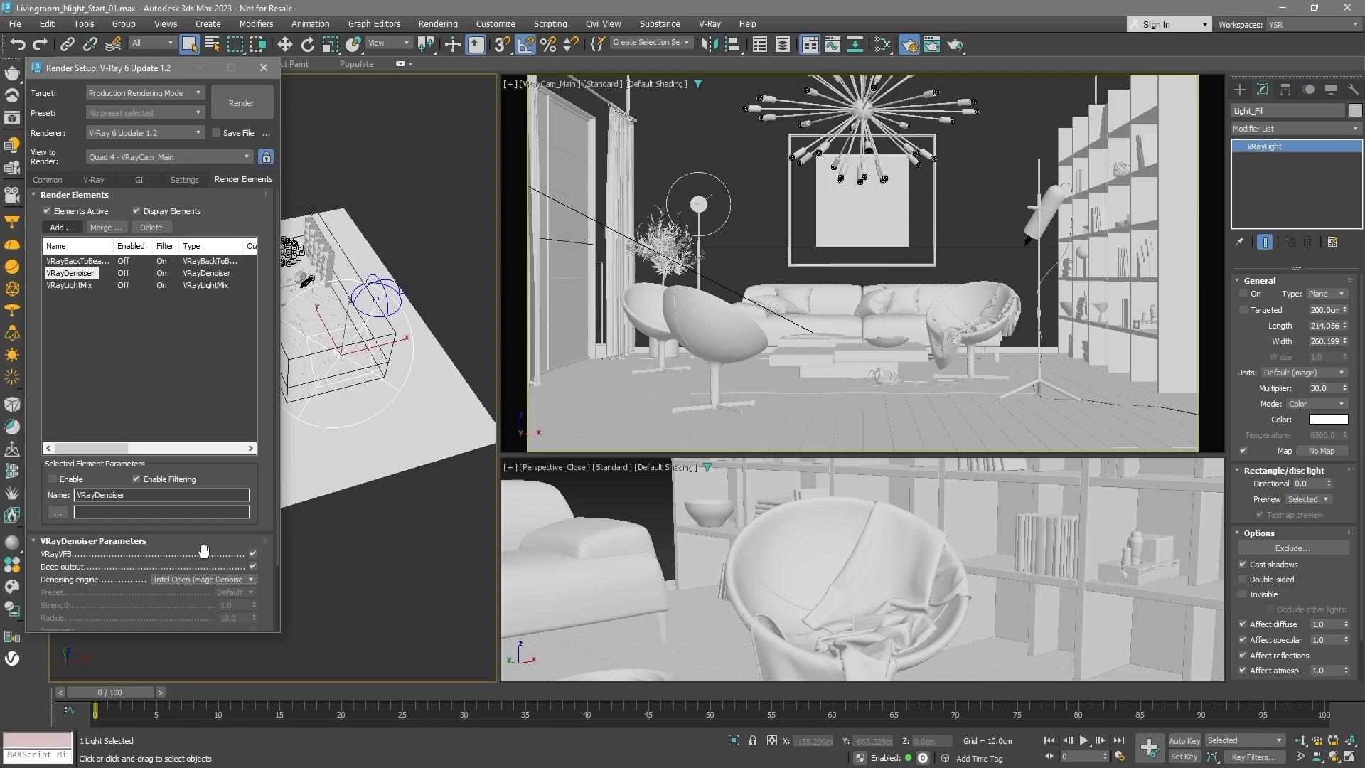
Set the V-Ray Post effects rate to 100
left_click(185, 179)
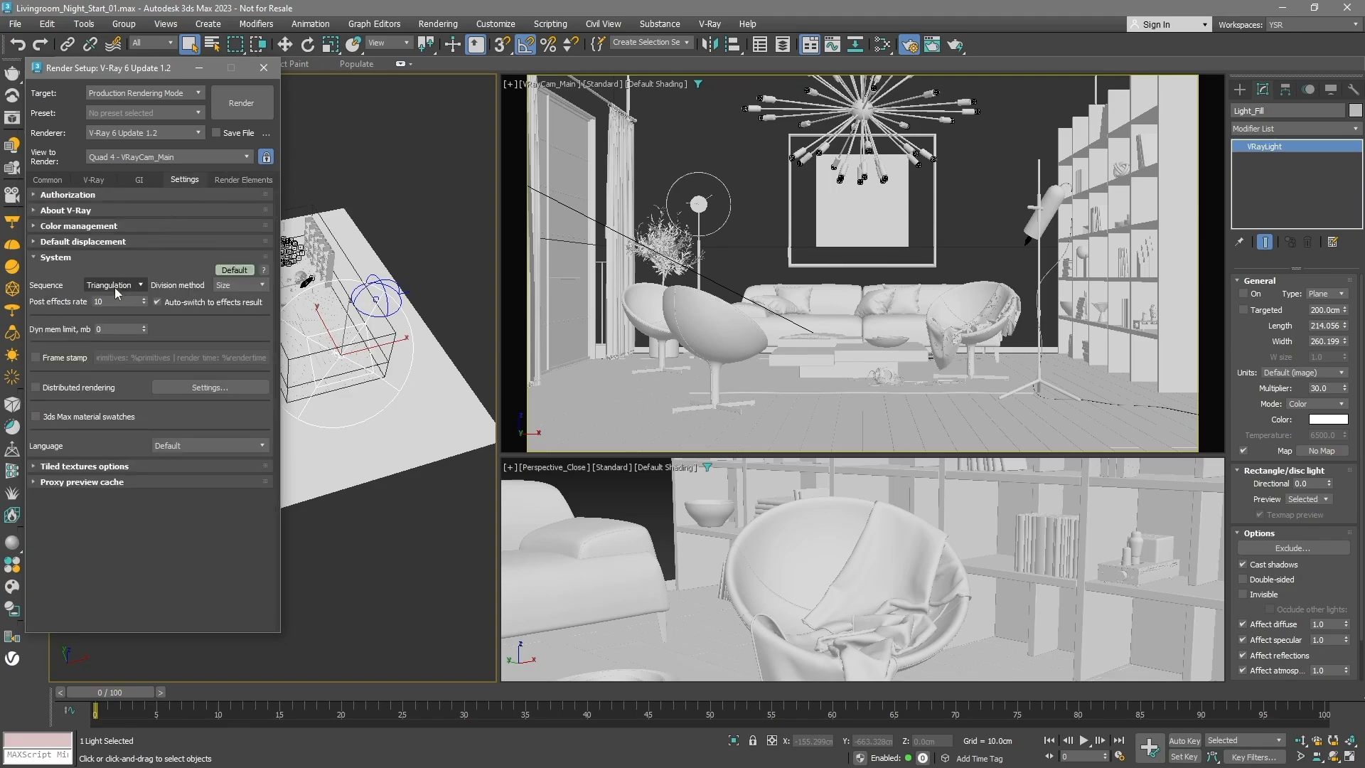
type("100")
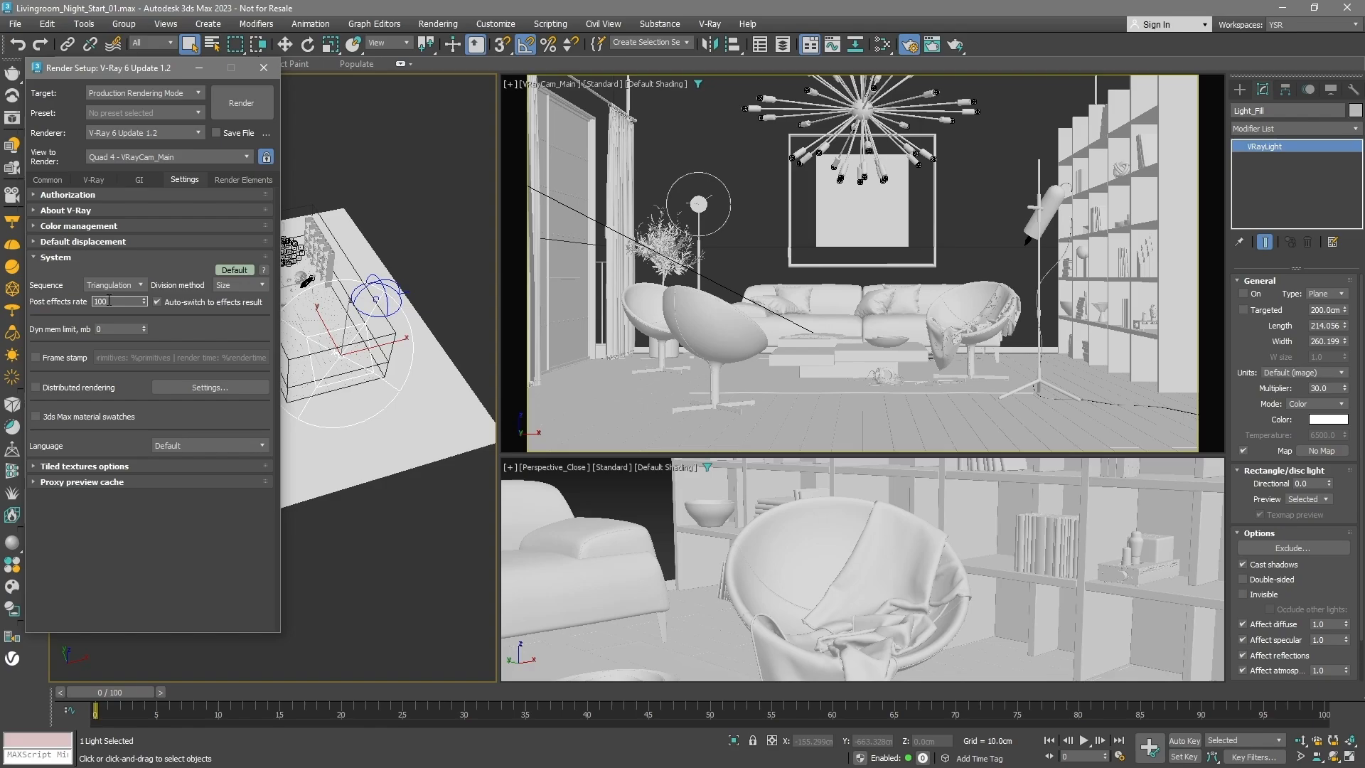
left_click(264, 66)
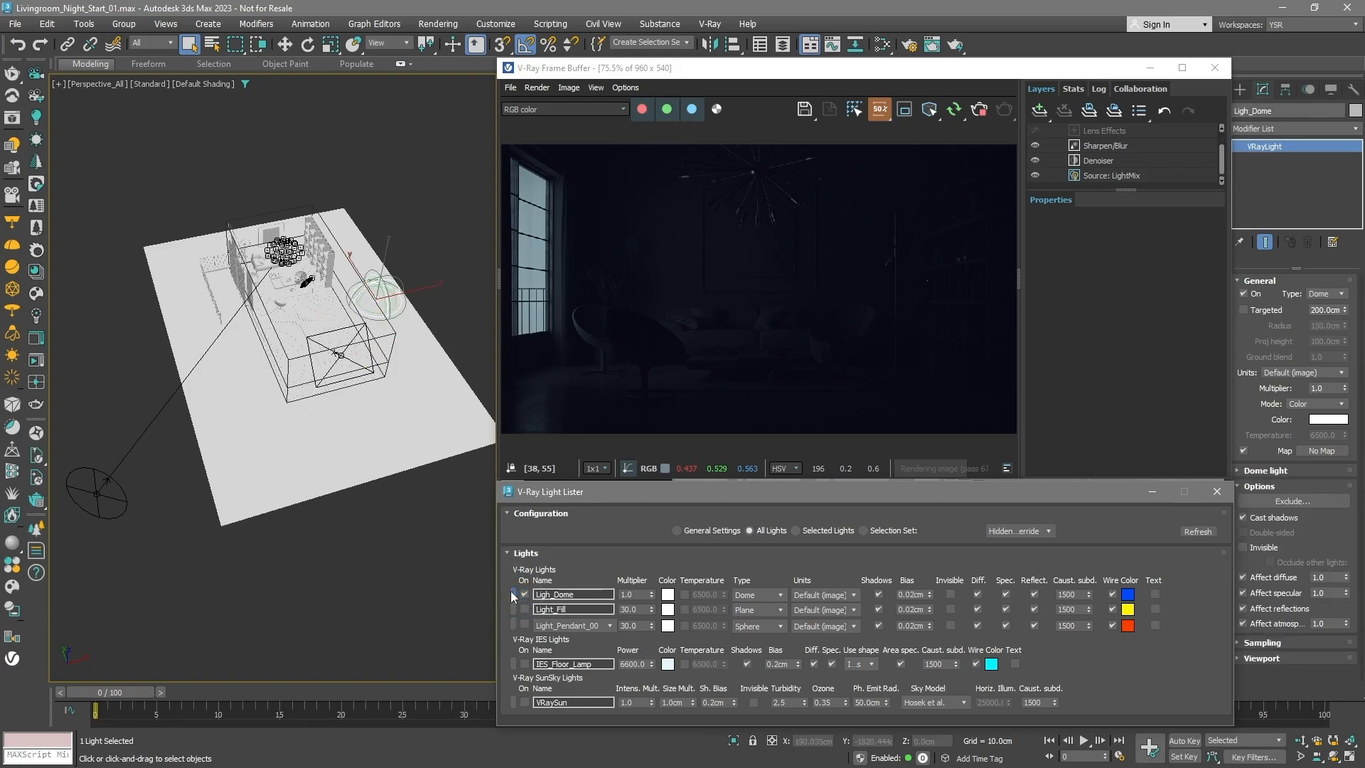
Give the Ligh_Dome light a blue colour through the Light Lister colour swatch
left_click(668, 593)
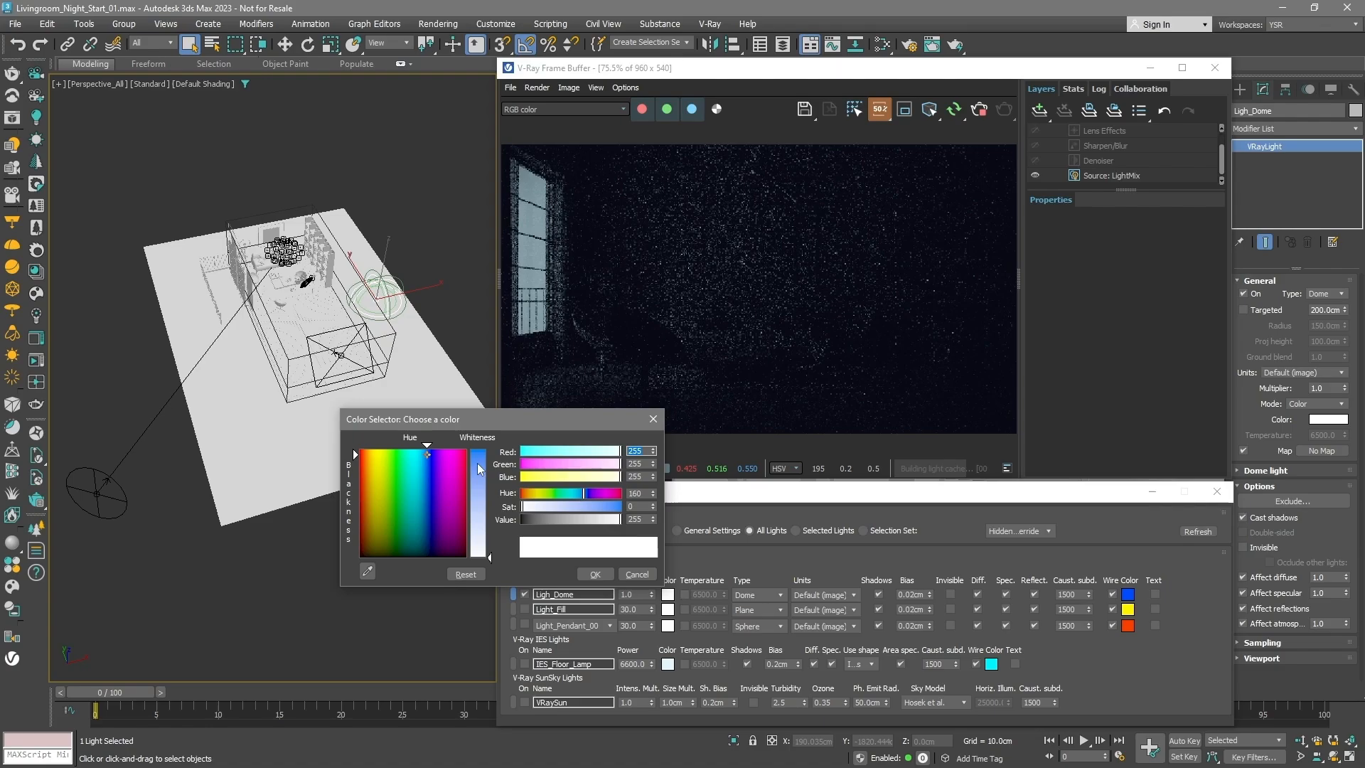
left_click(594, 574)
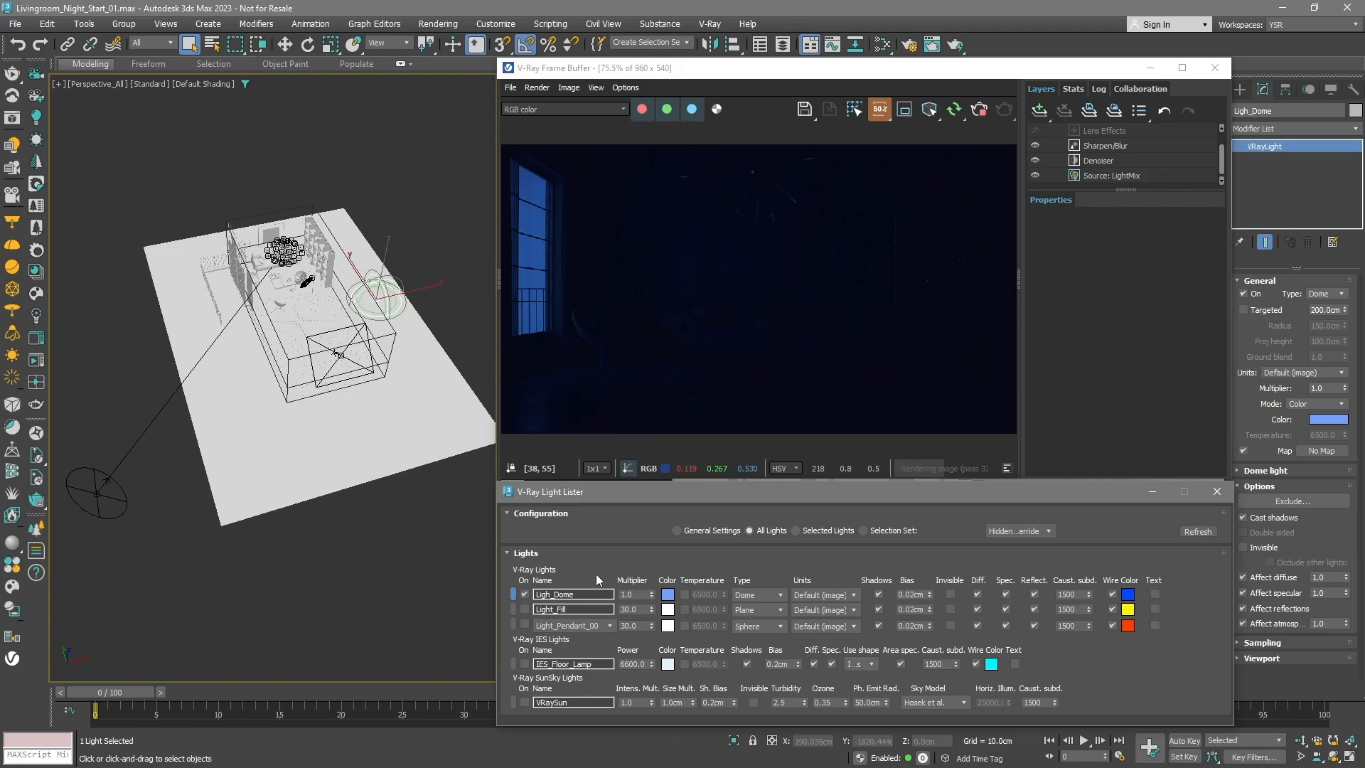
left_click(11, 586)
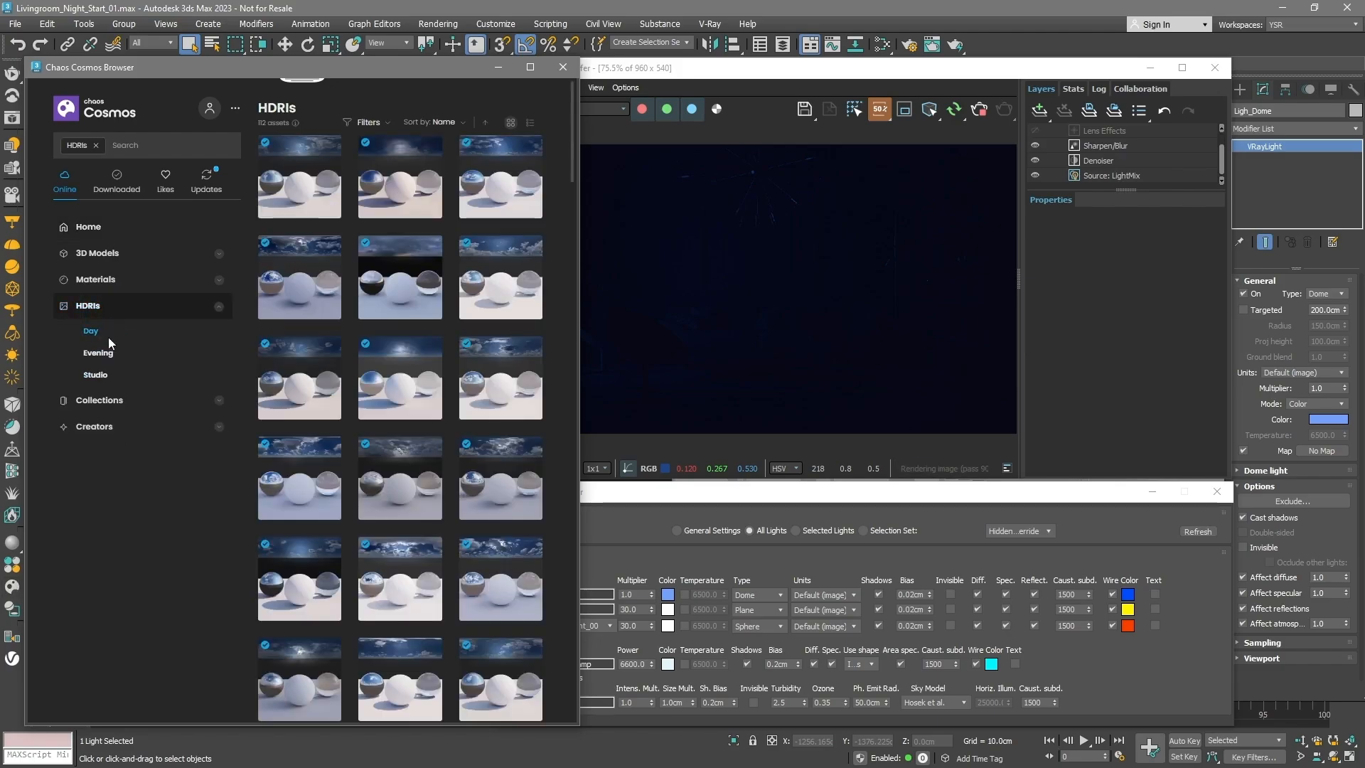
Browse Evening HDRIs in Chaos Cosmos and import a Sun HDRI for the dome light
left_click(97, 353)
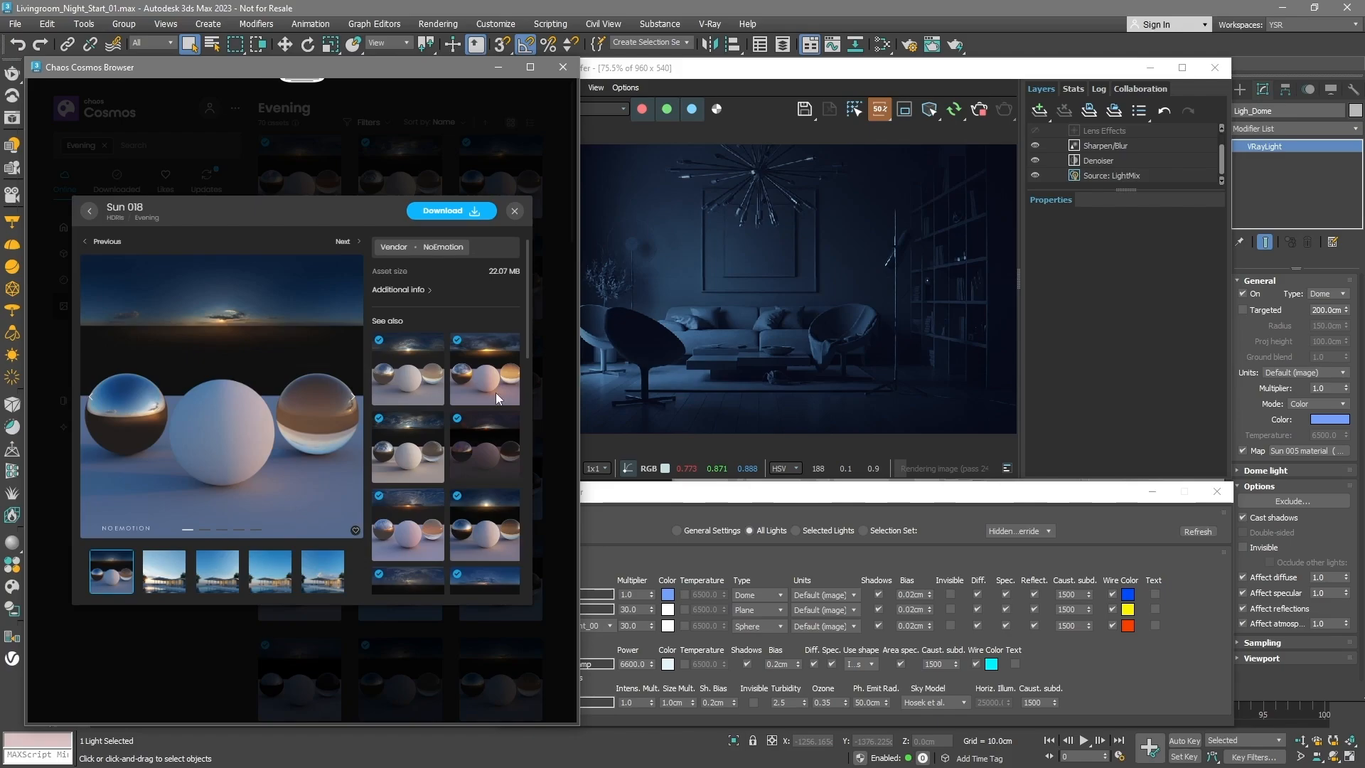
left_click(451, 210)
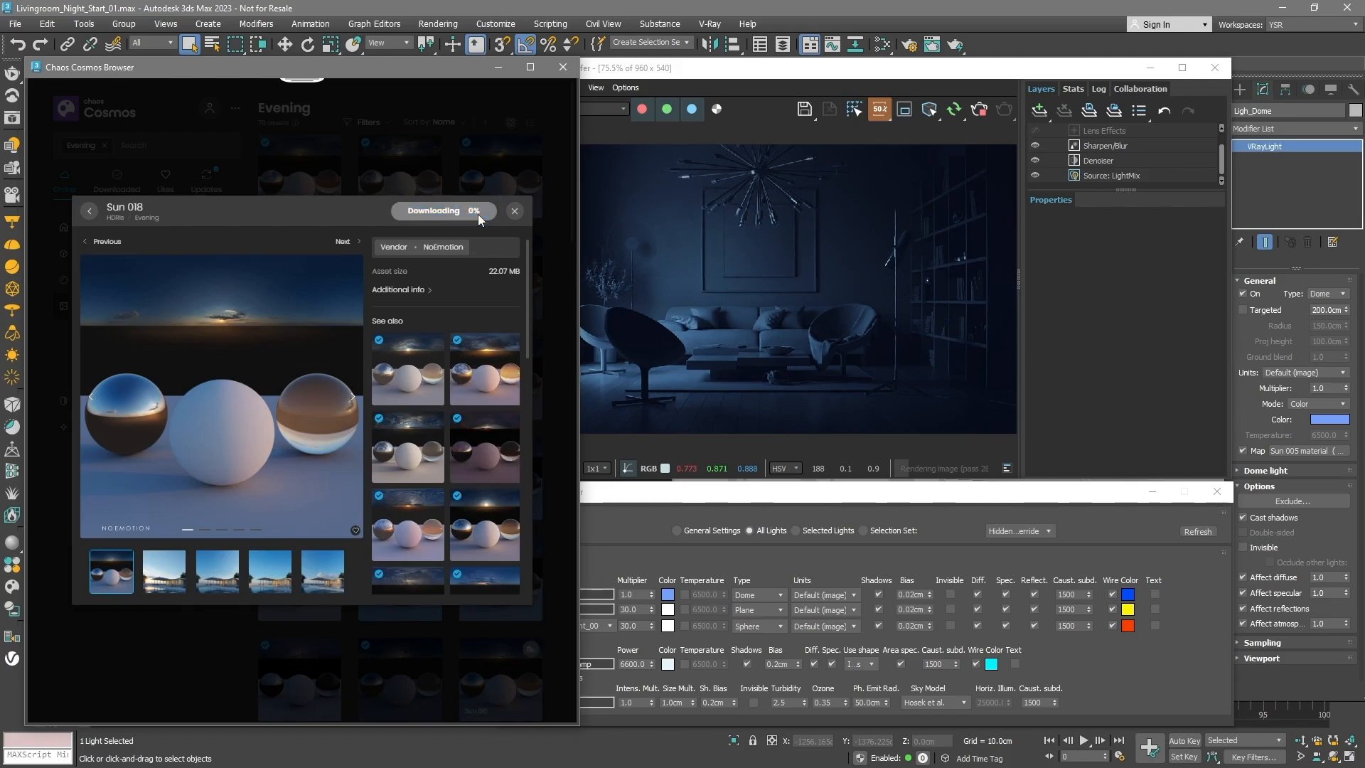
left_click(515, 211)
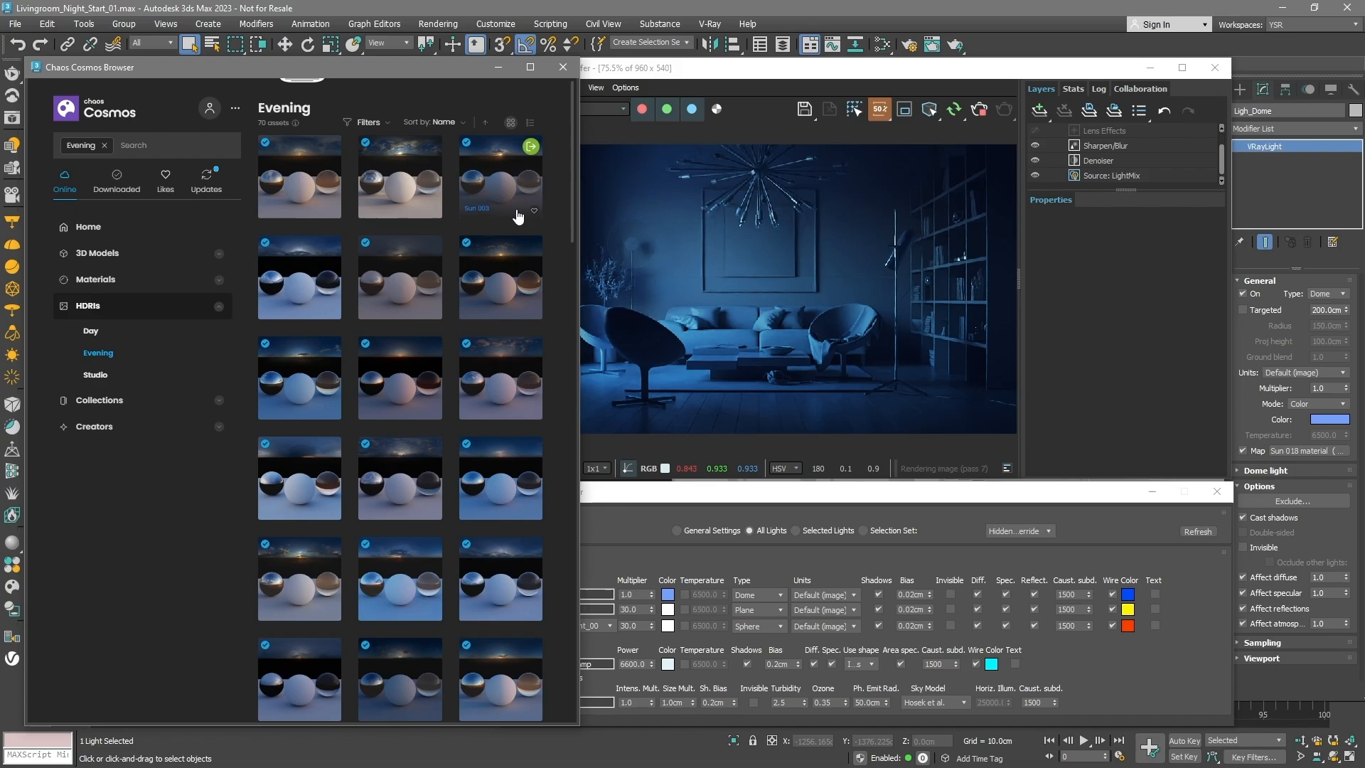
left_click(501, 176)
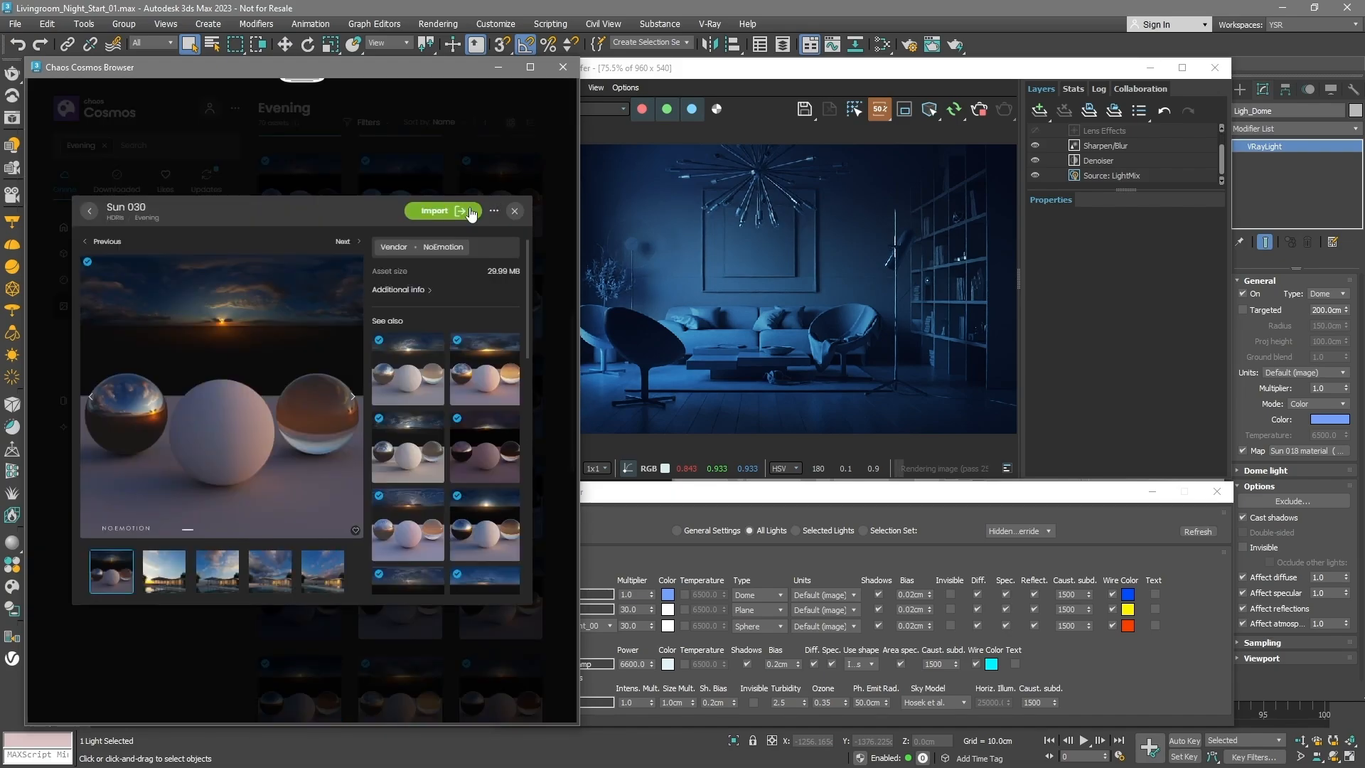
left_click(435, 210)
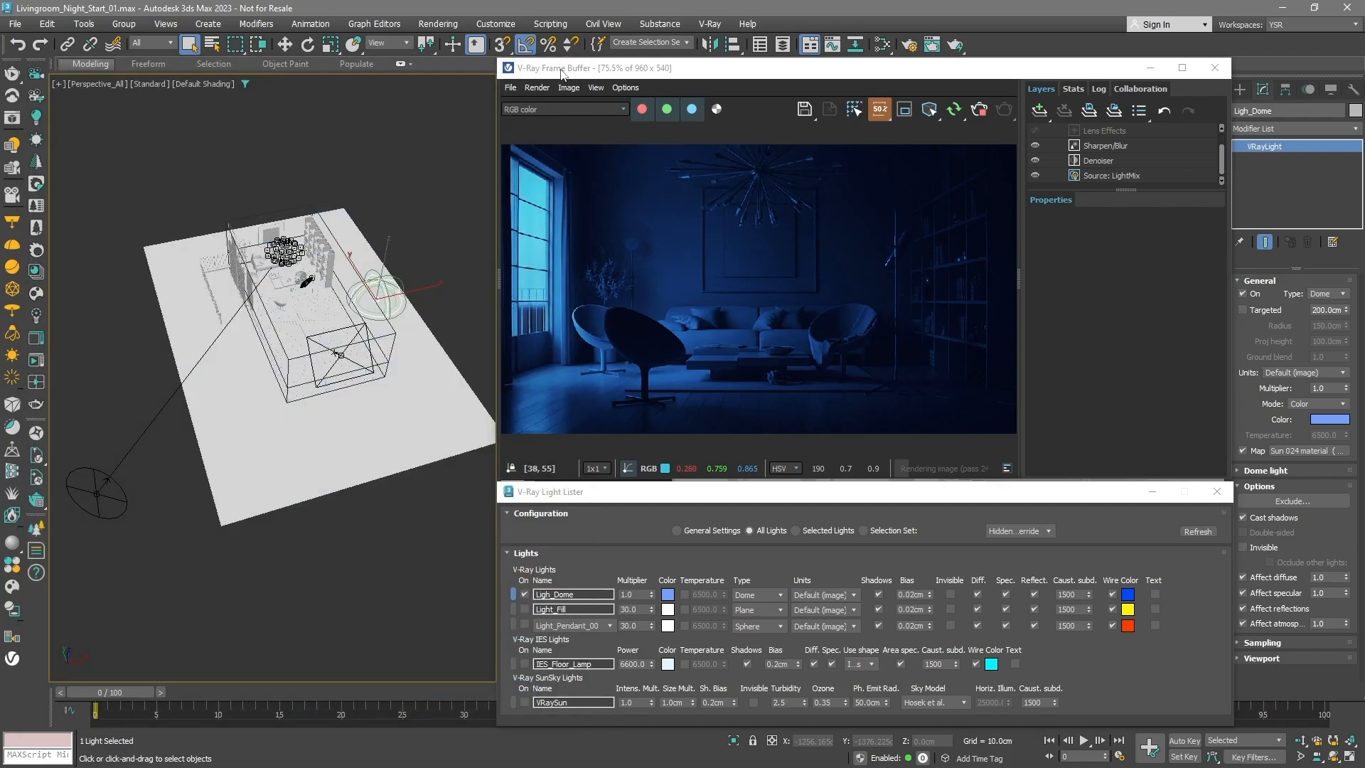
Instance the dome HDRI map into Slate Material Editor and set its horizontal rotation to 190
left_click(884, 43)
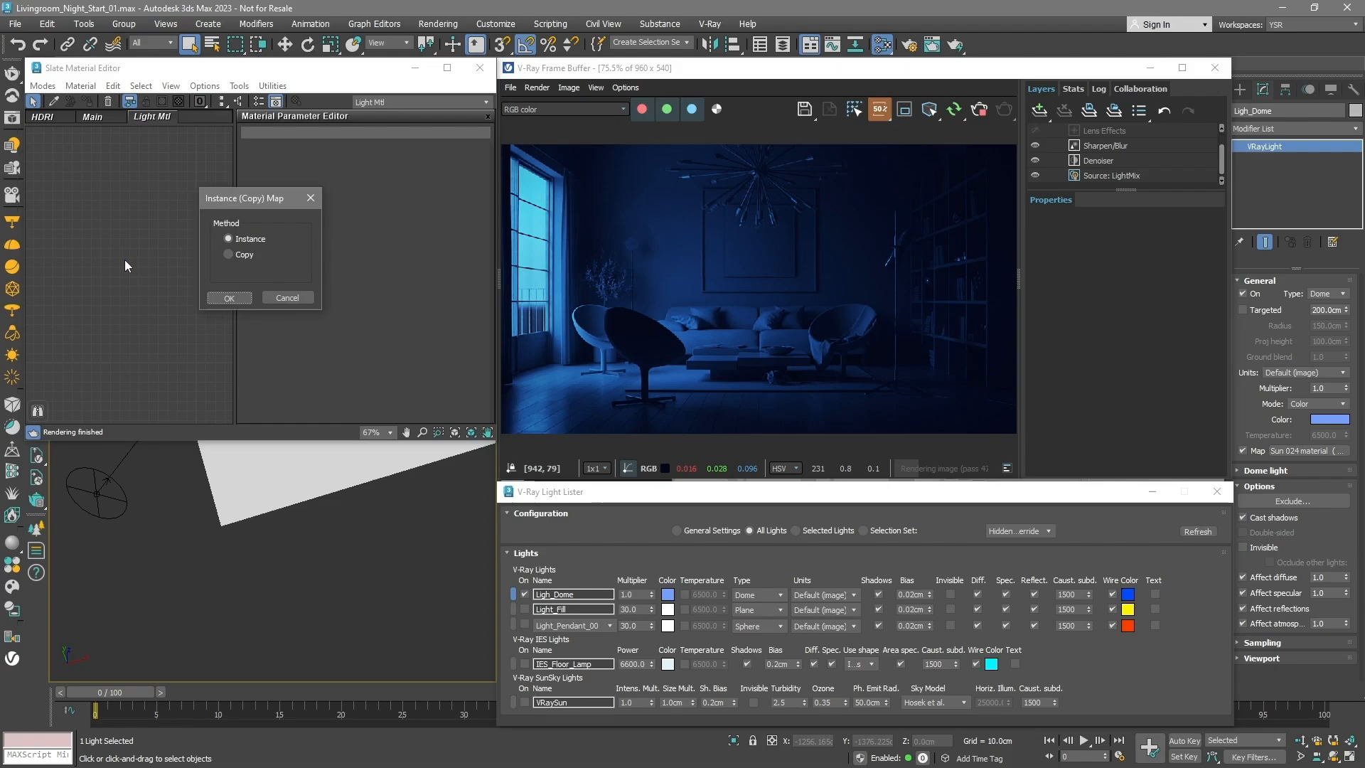
left_click(228, 298)
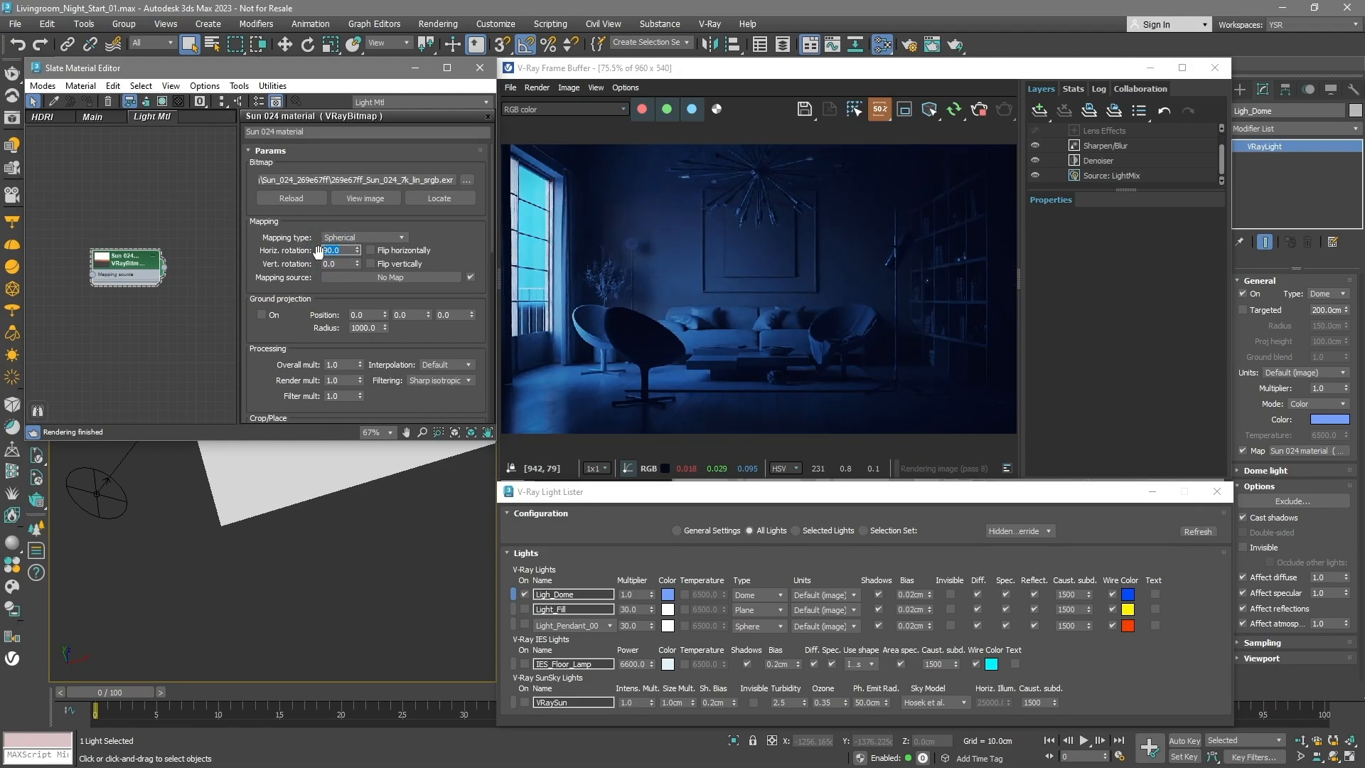
type("190.0")
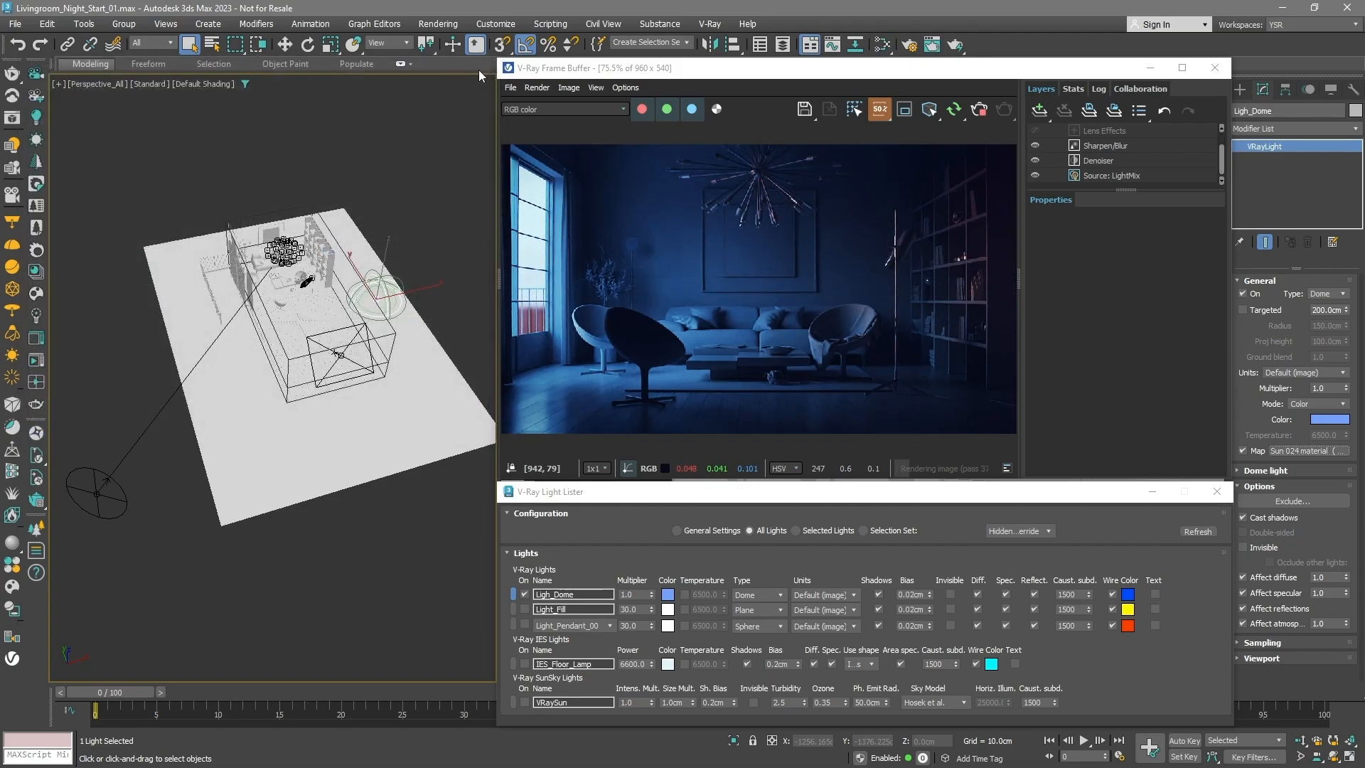
Instance the HDRI map as the Environment Map and show the LightMix layer controls
left_click(1243, 548)
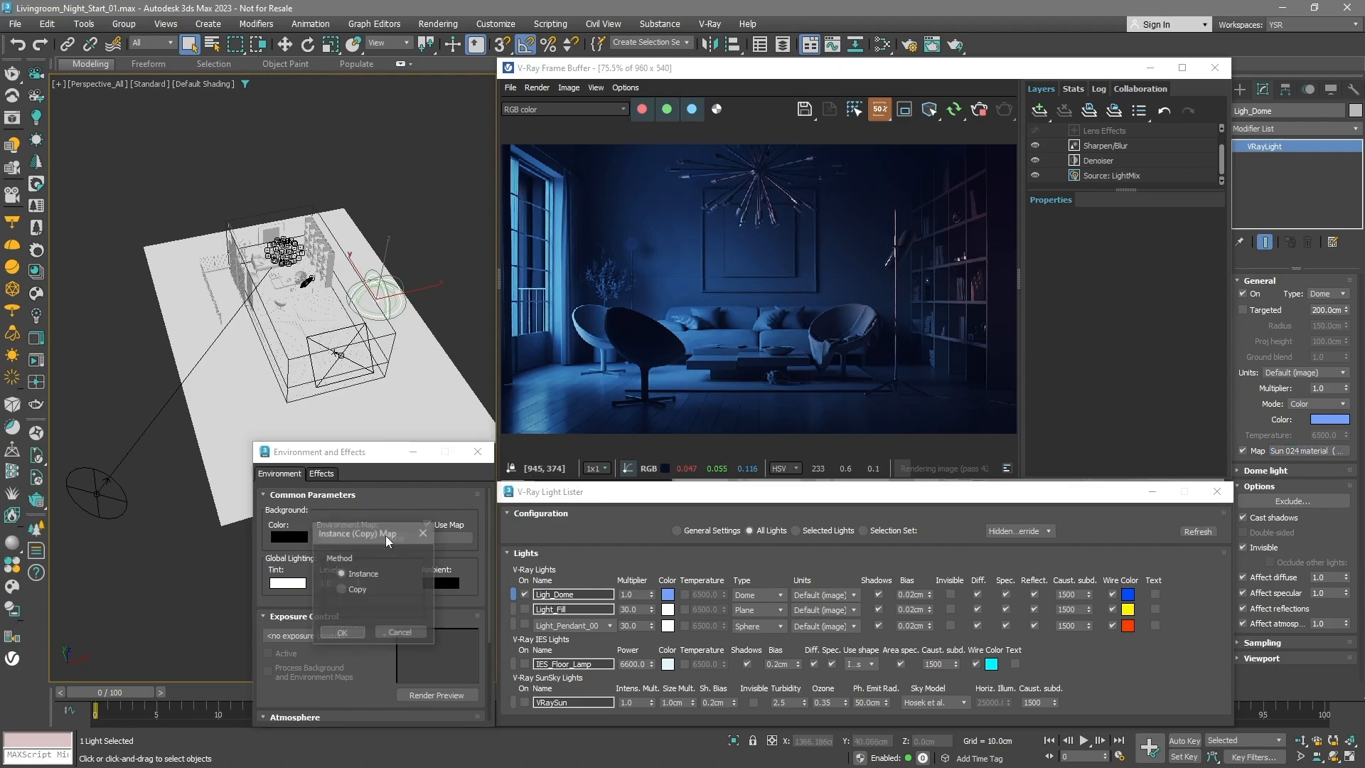
left_click(343, 631)
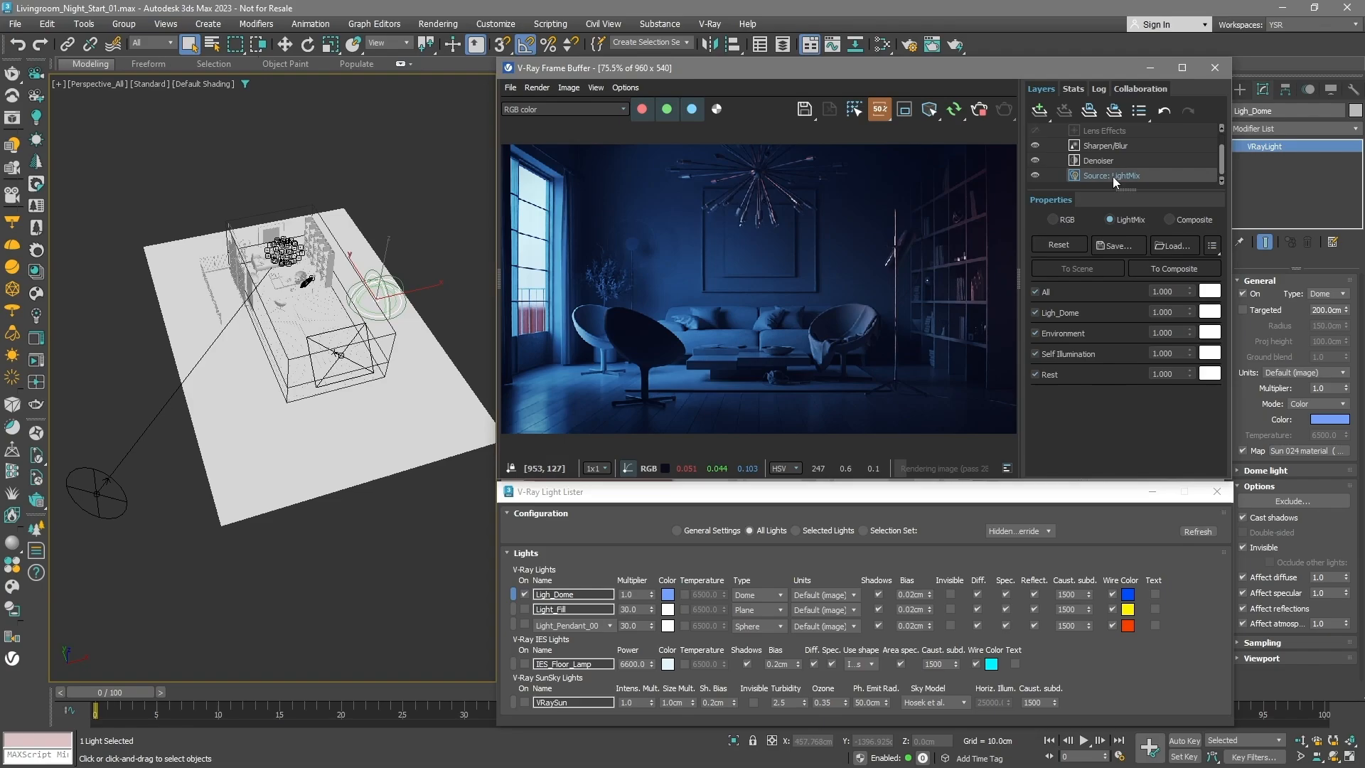
left_click(1164, 333)
type("0.100")
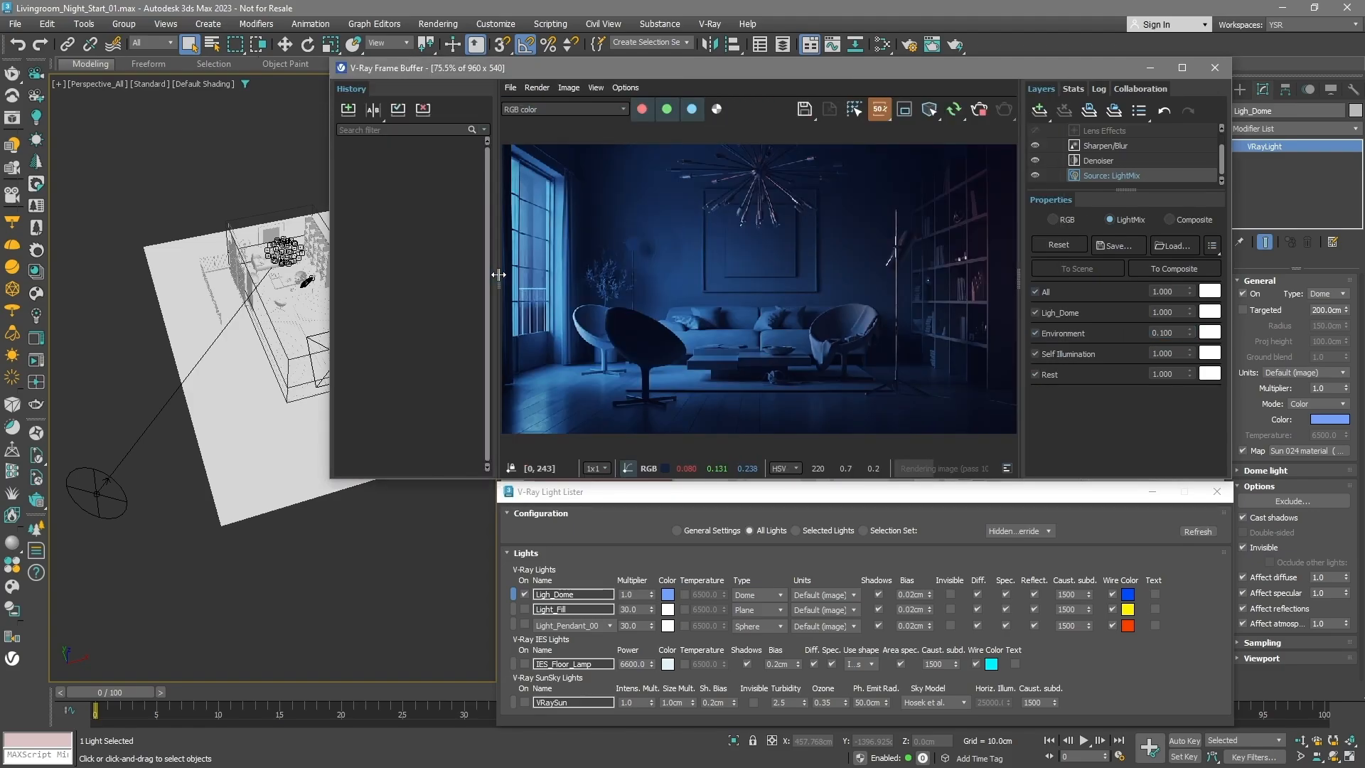
Save the render to history and give the VRaySun intensity 0.02 and size multiplier 8
left_click(348, 110)
type("8")
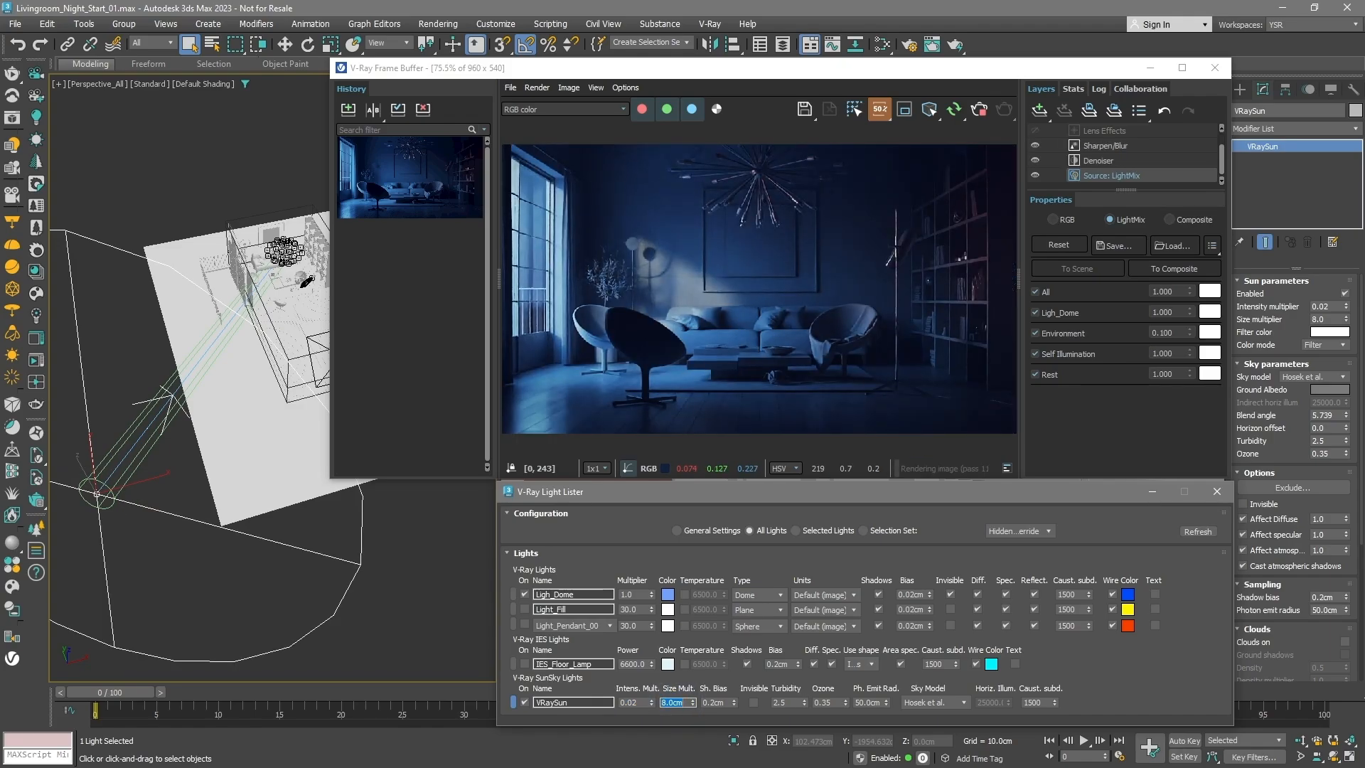
left_click(1342, 344)
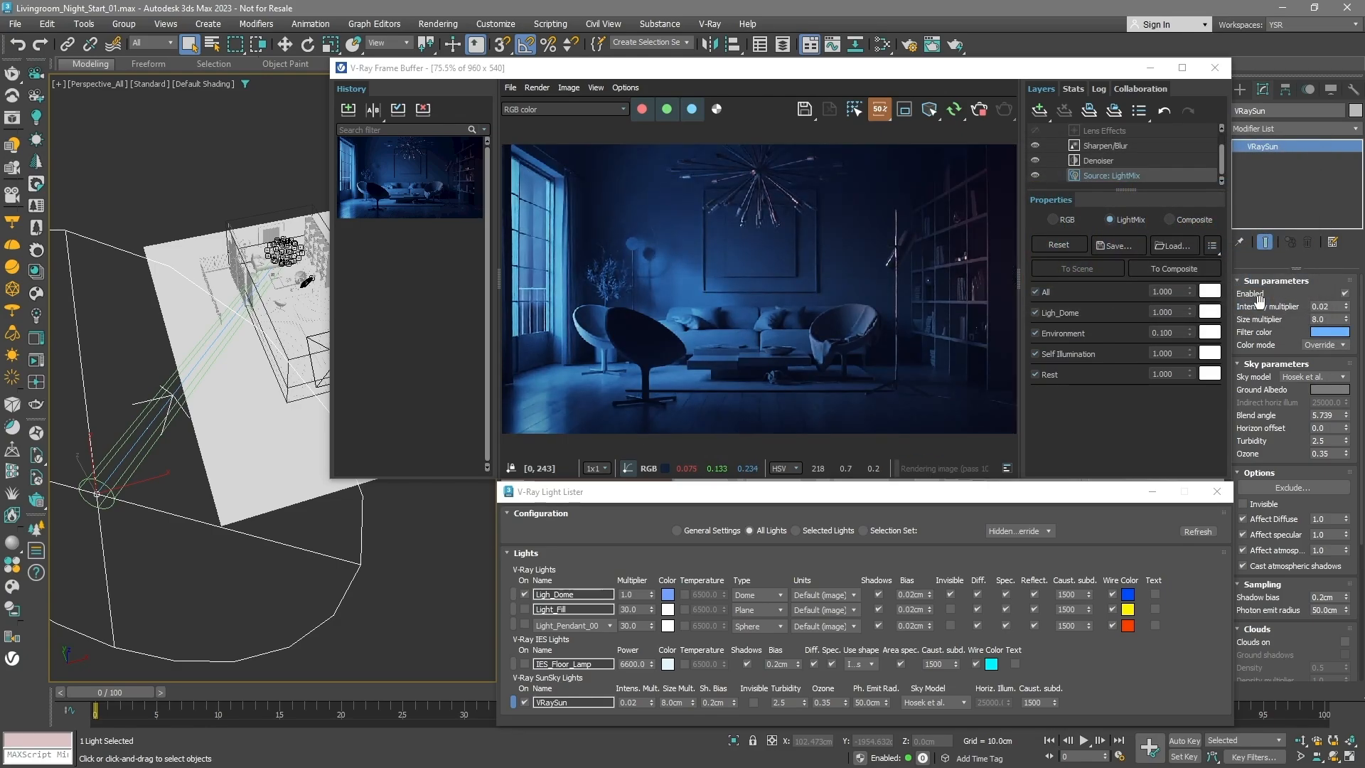
Keep the dark blue render in VFB history, then abort and restart interactive rendering
left_click(348, 109)
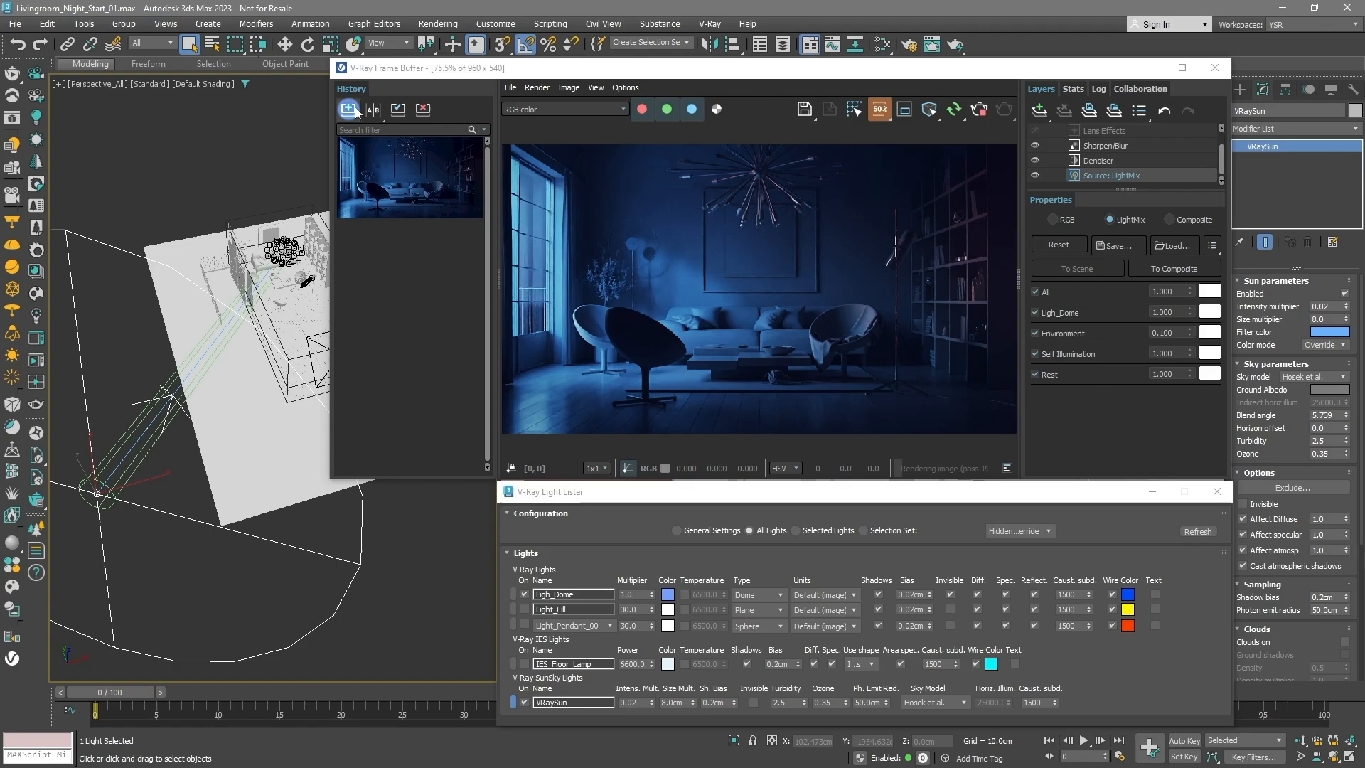
left_click(980, 109)
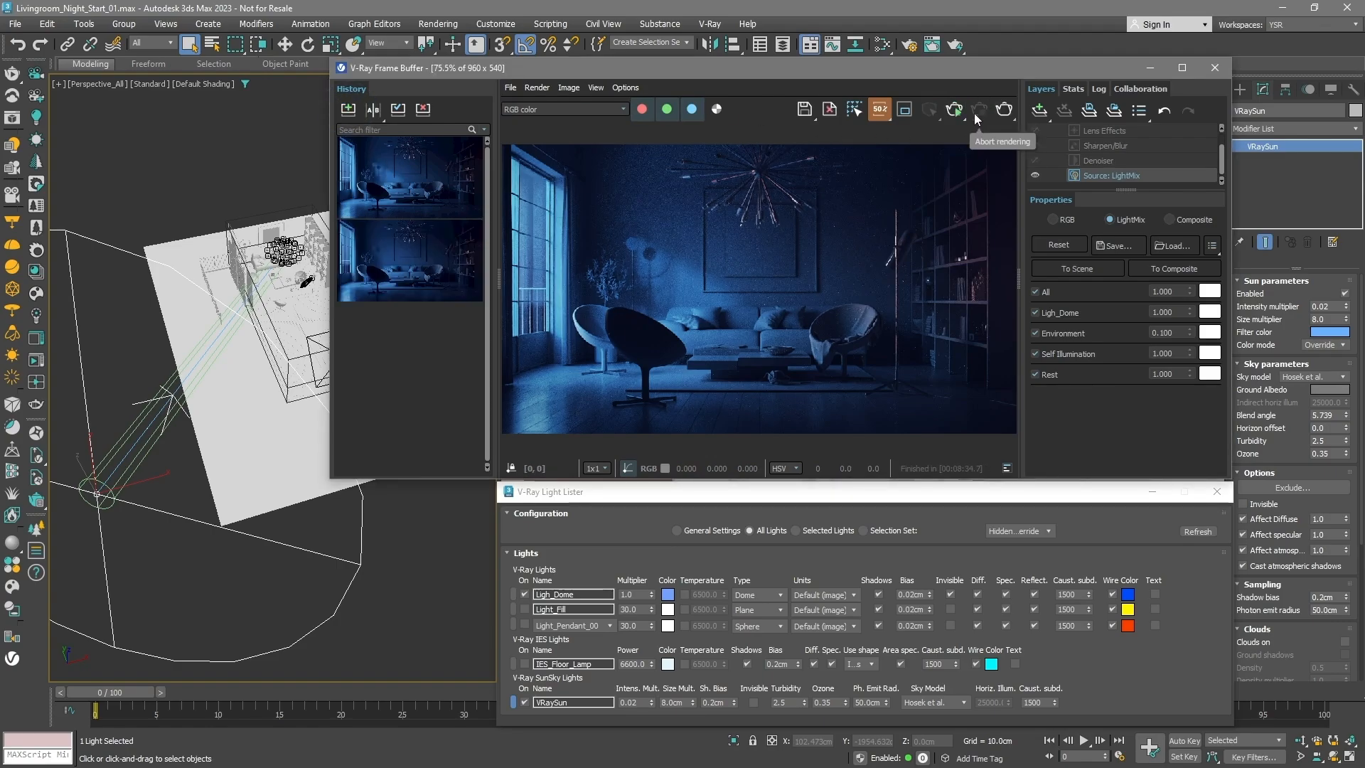
left_click(524, 609)
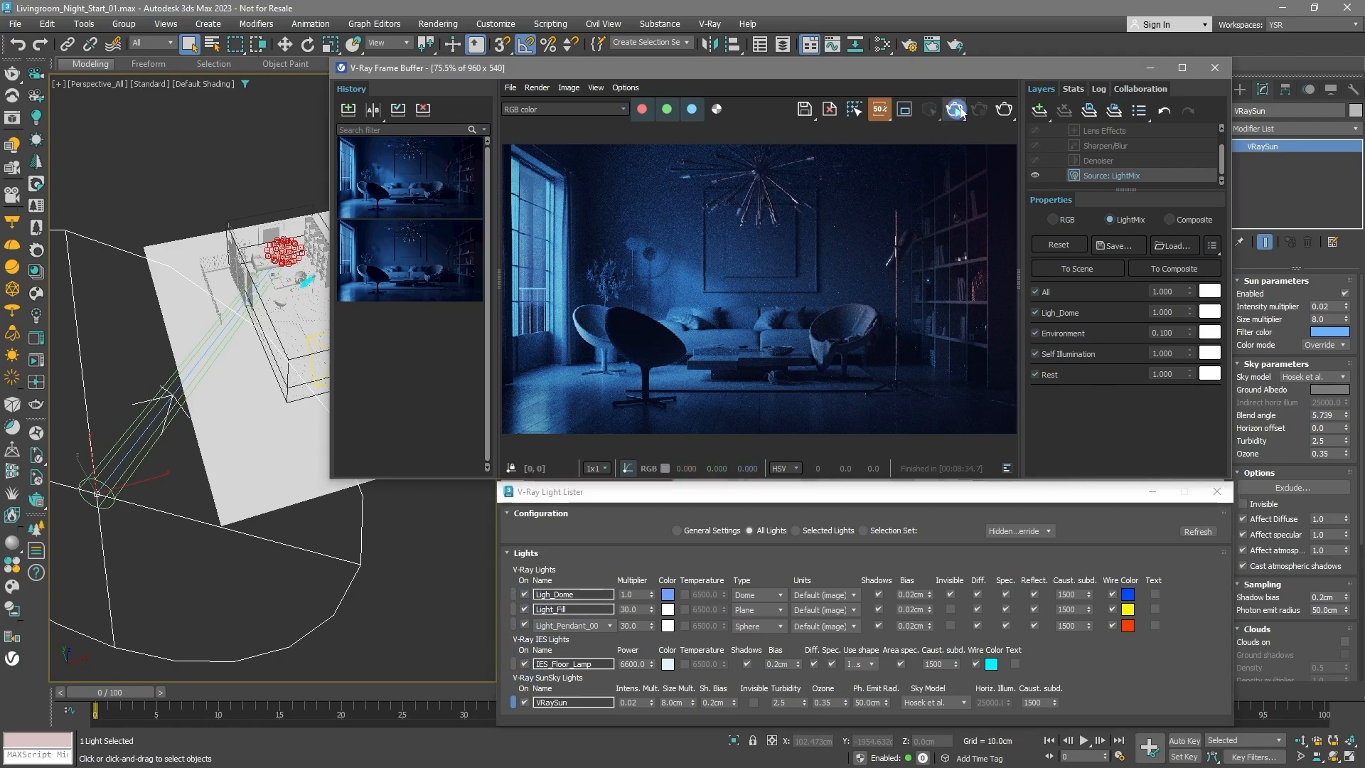
left_click(955, 109)
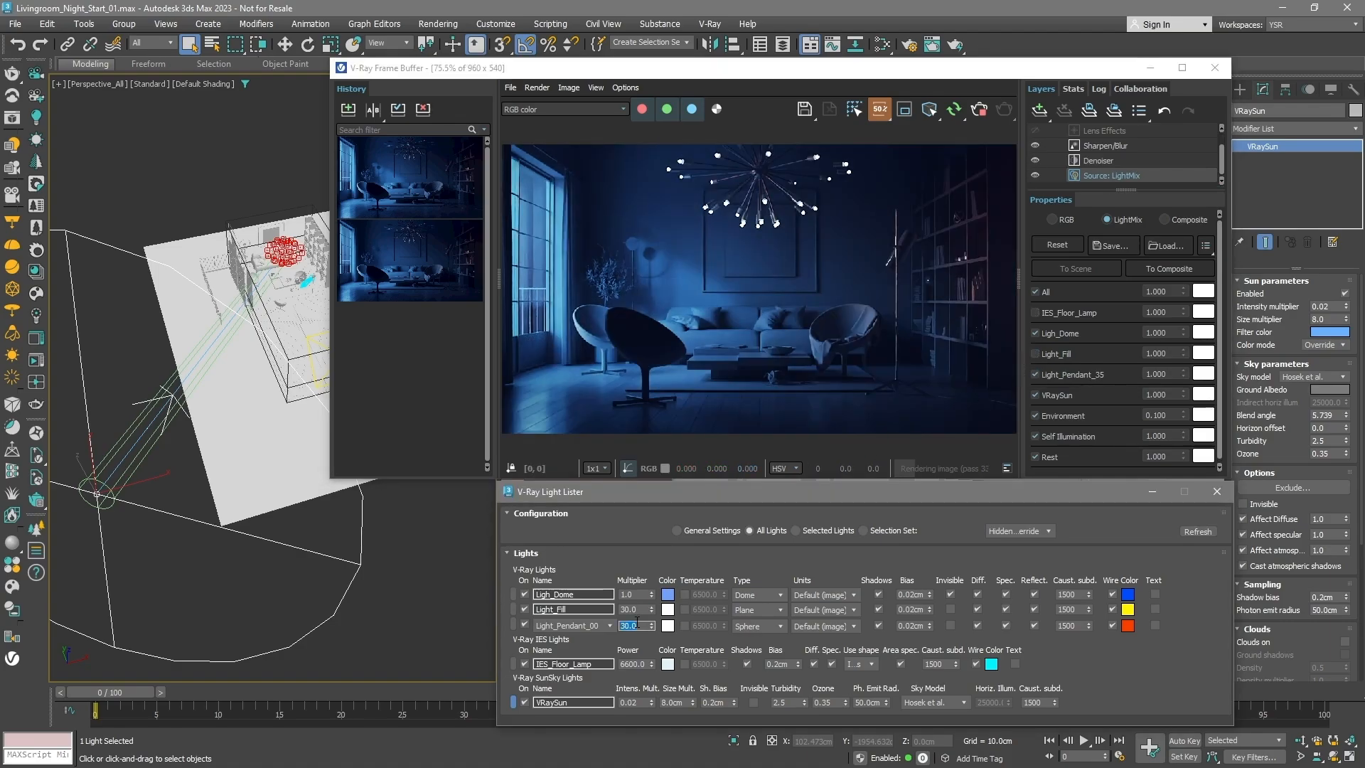
Set pendant multiplier 300, re-enable its LightMix channel, and save the brighter render to history
type("300.0")
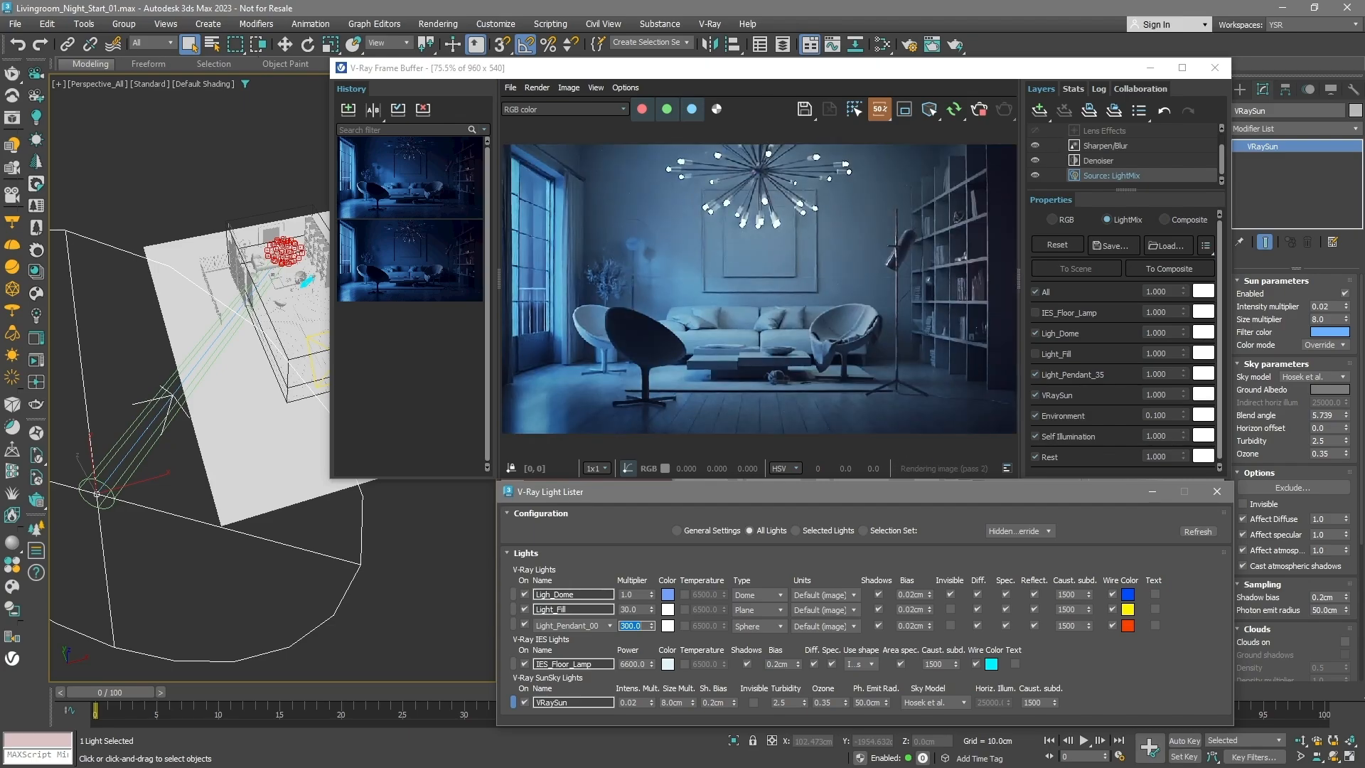
mouse_move(962, 413)
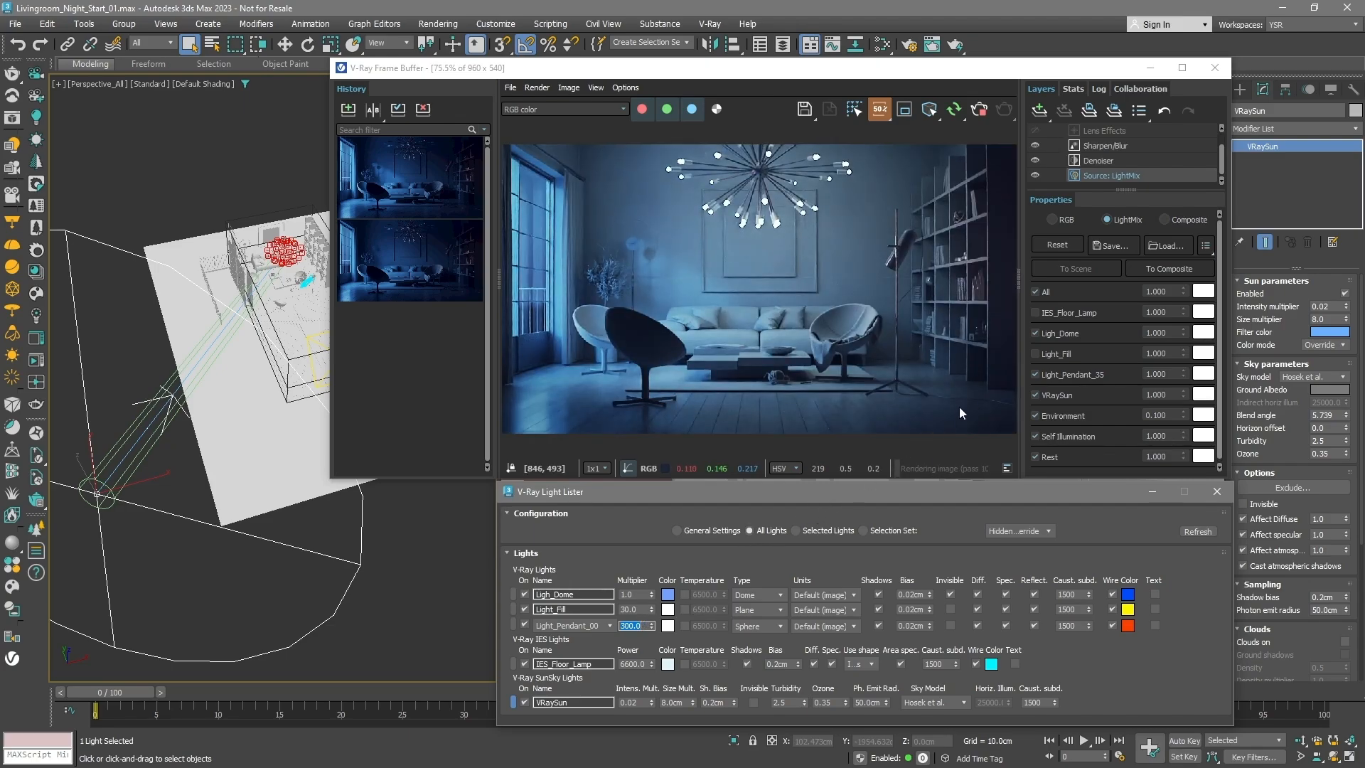
left_click(1035, 313)
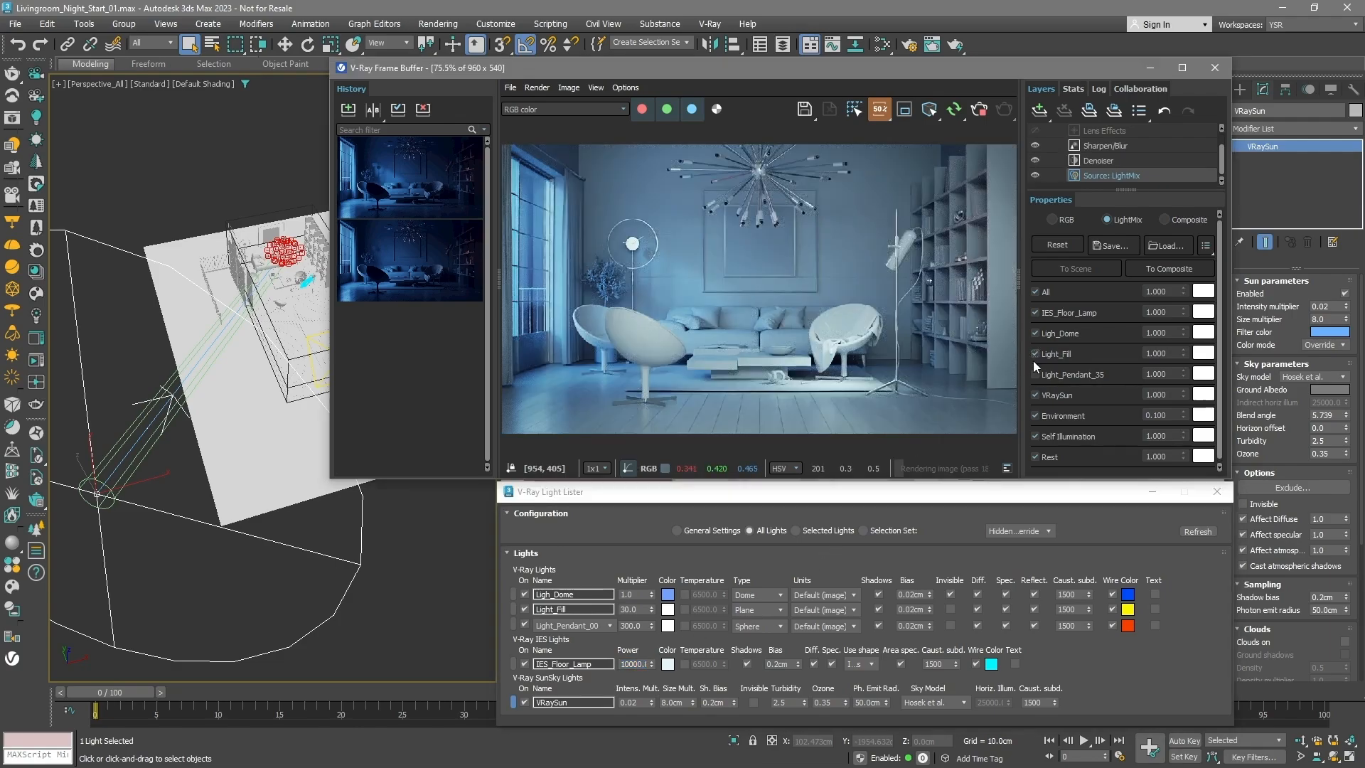
left_click(1035, 374)
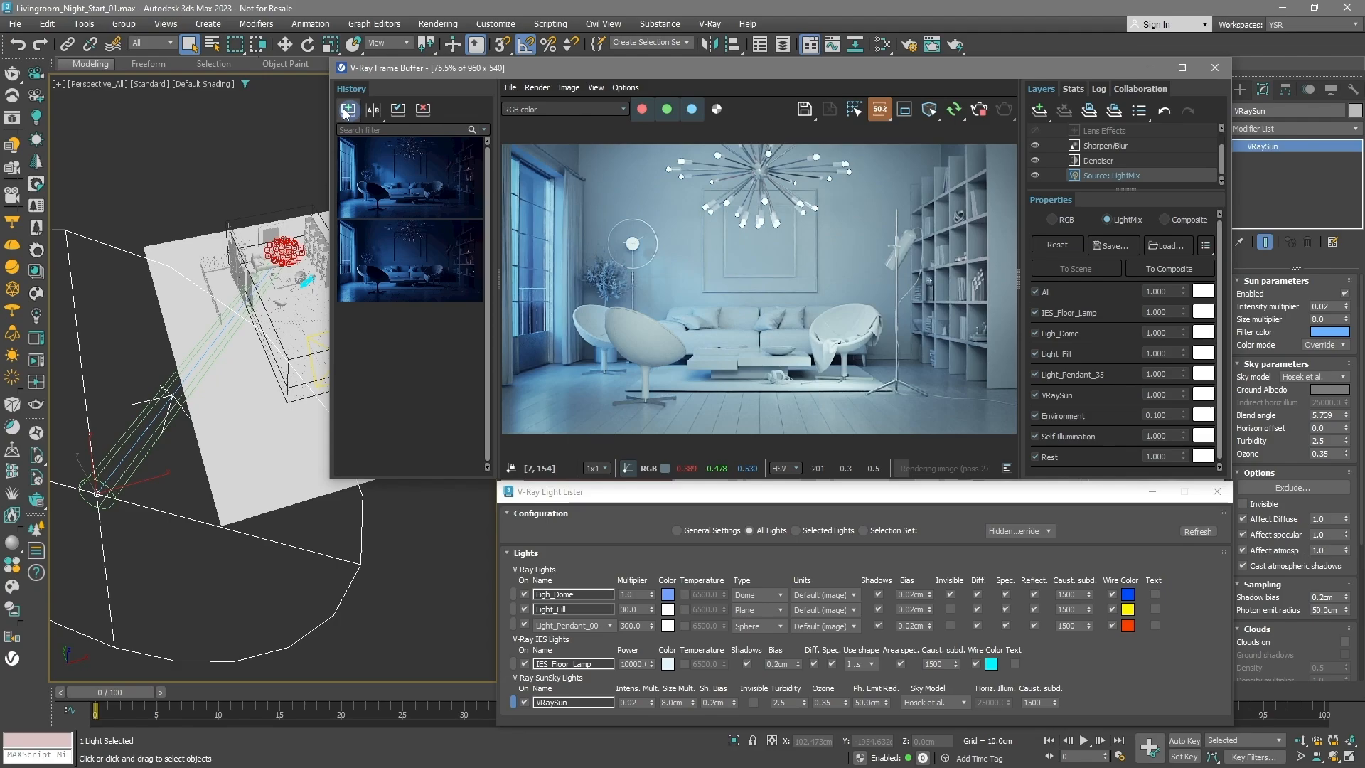
left_click(979, 109)
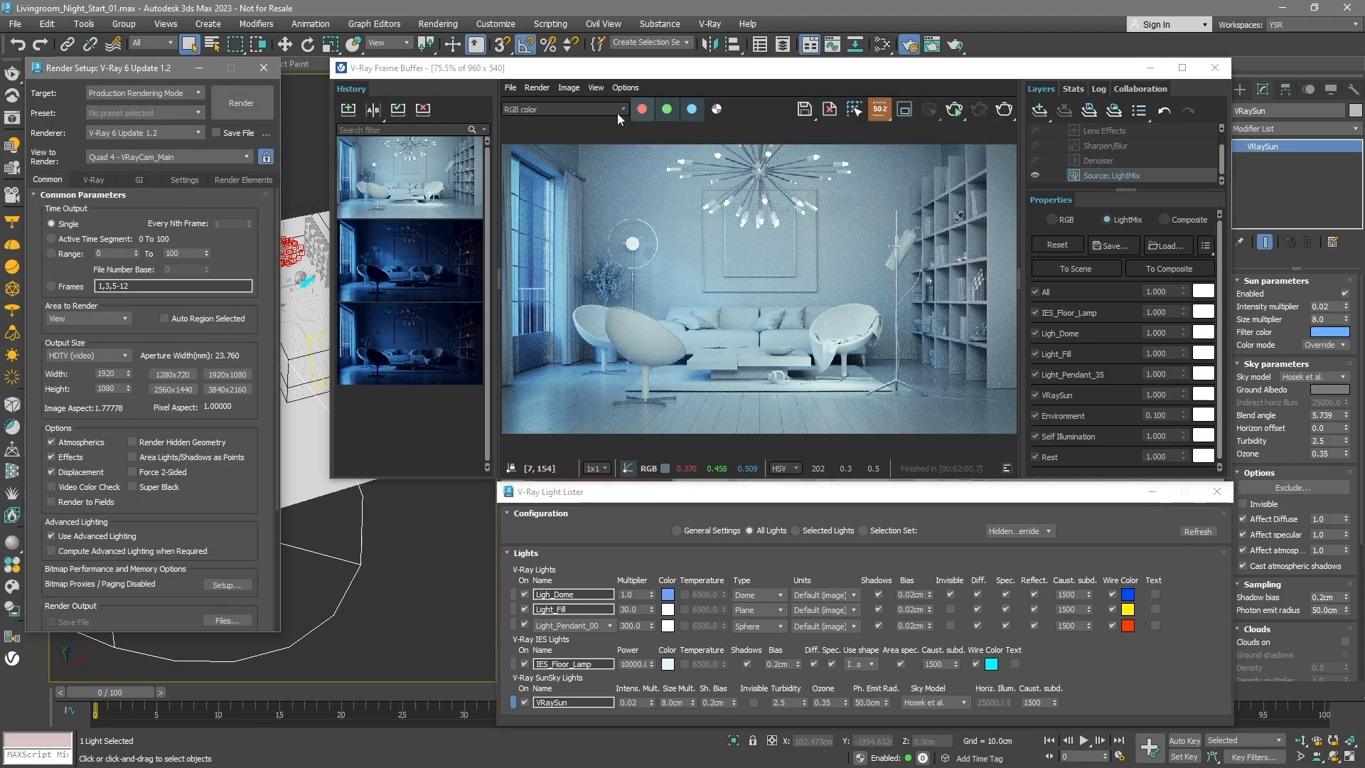
Uncheck every LightMix channel except Ligh_Dome in the VFB
left_click(93, 179)
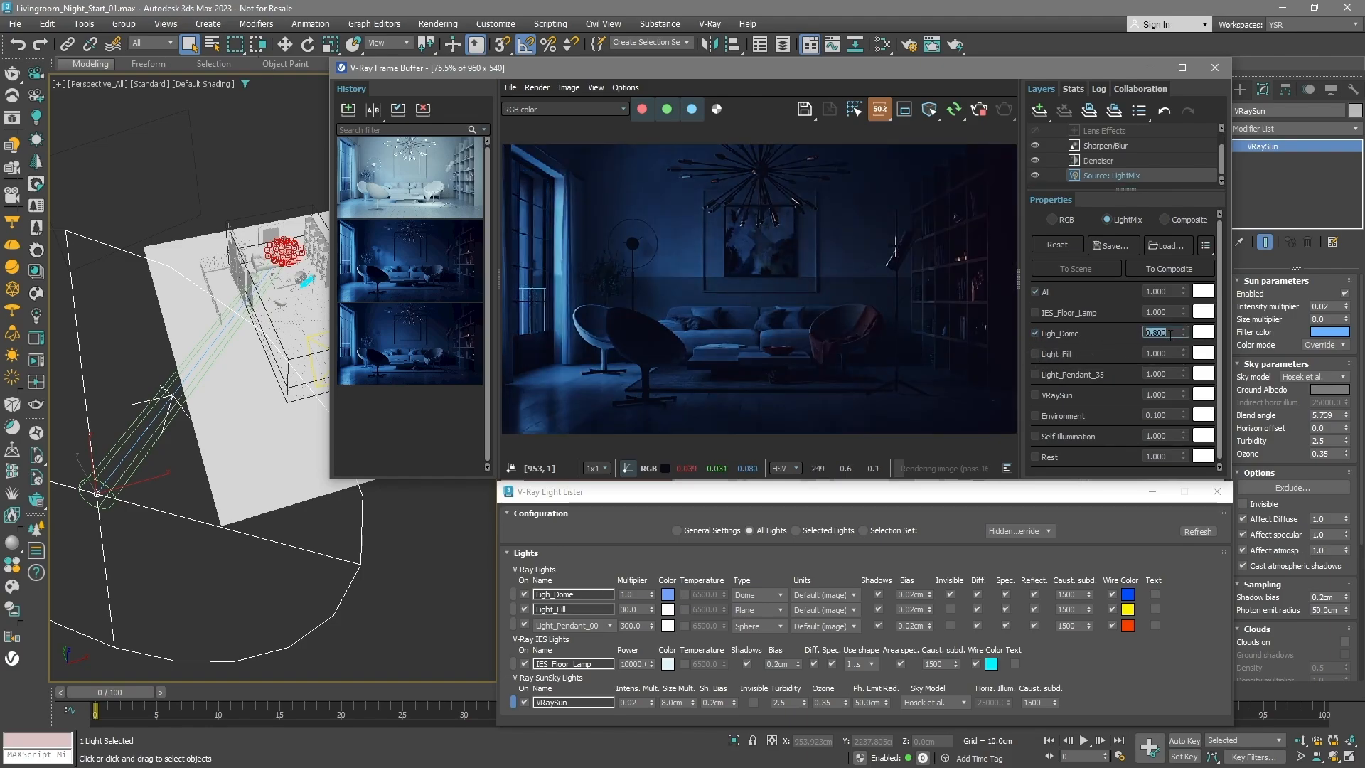
Tint Light_Dome blue at 0.8, Light_Pendant_35 orange at 1.5, and Light_Fill orange
left_click(1207, 332)
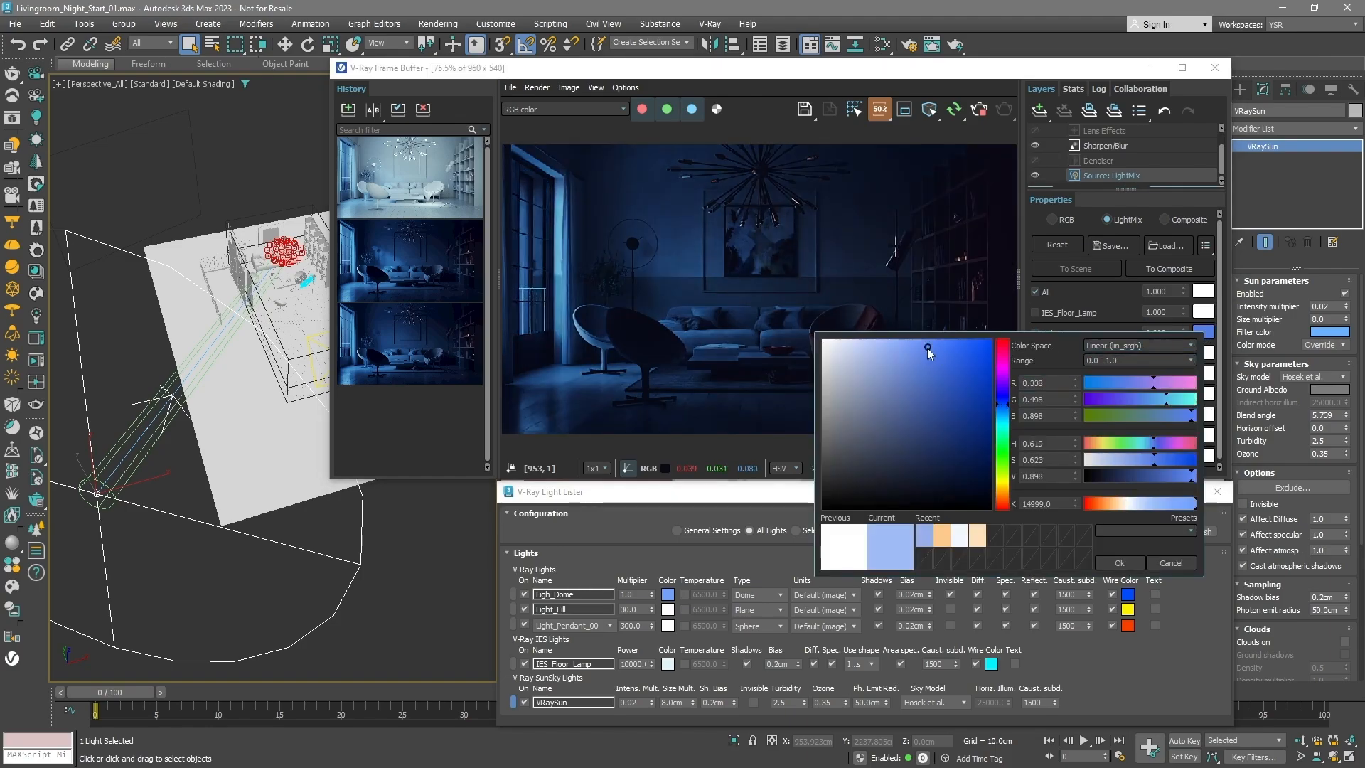
left_click(1120, 563)
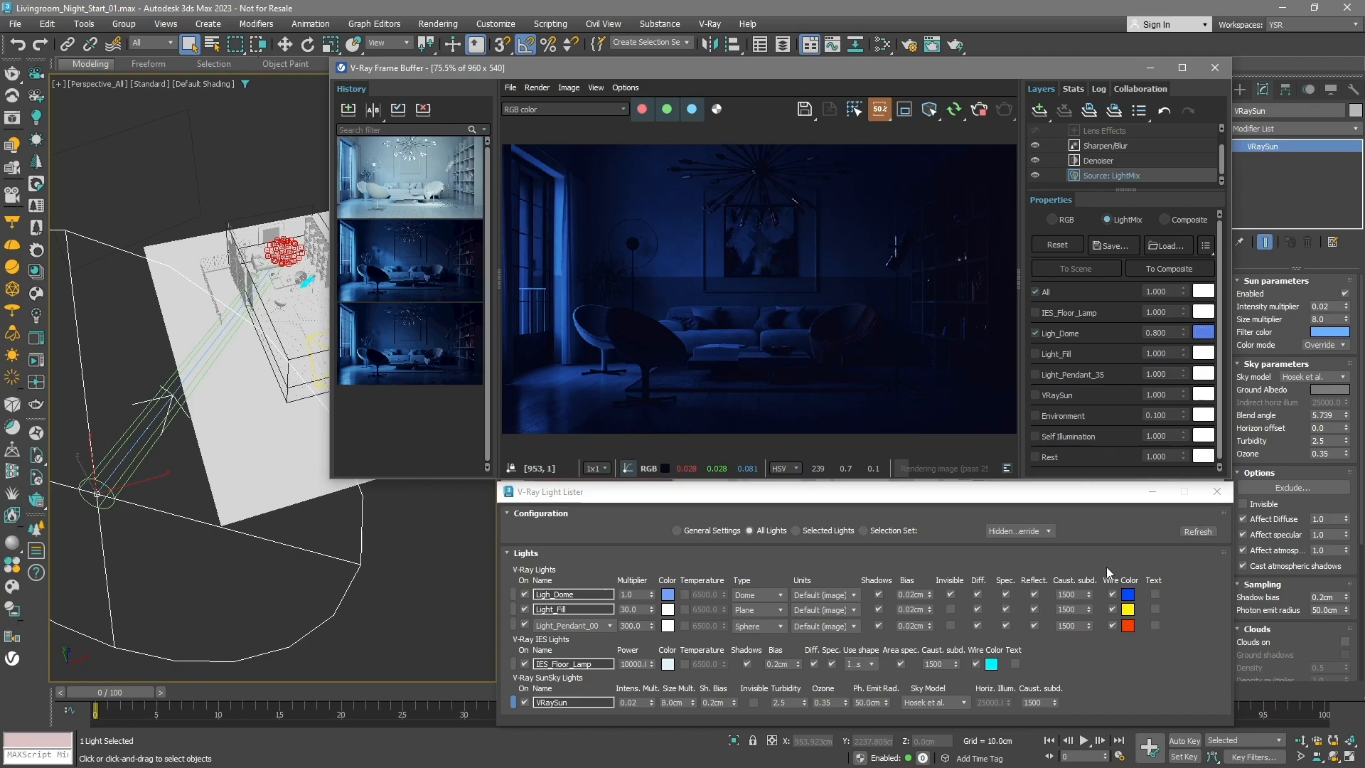
left_click(1036, 374)
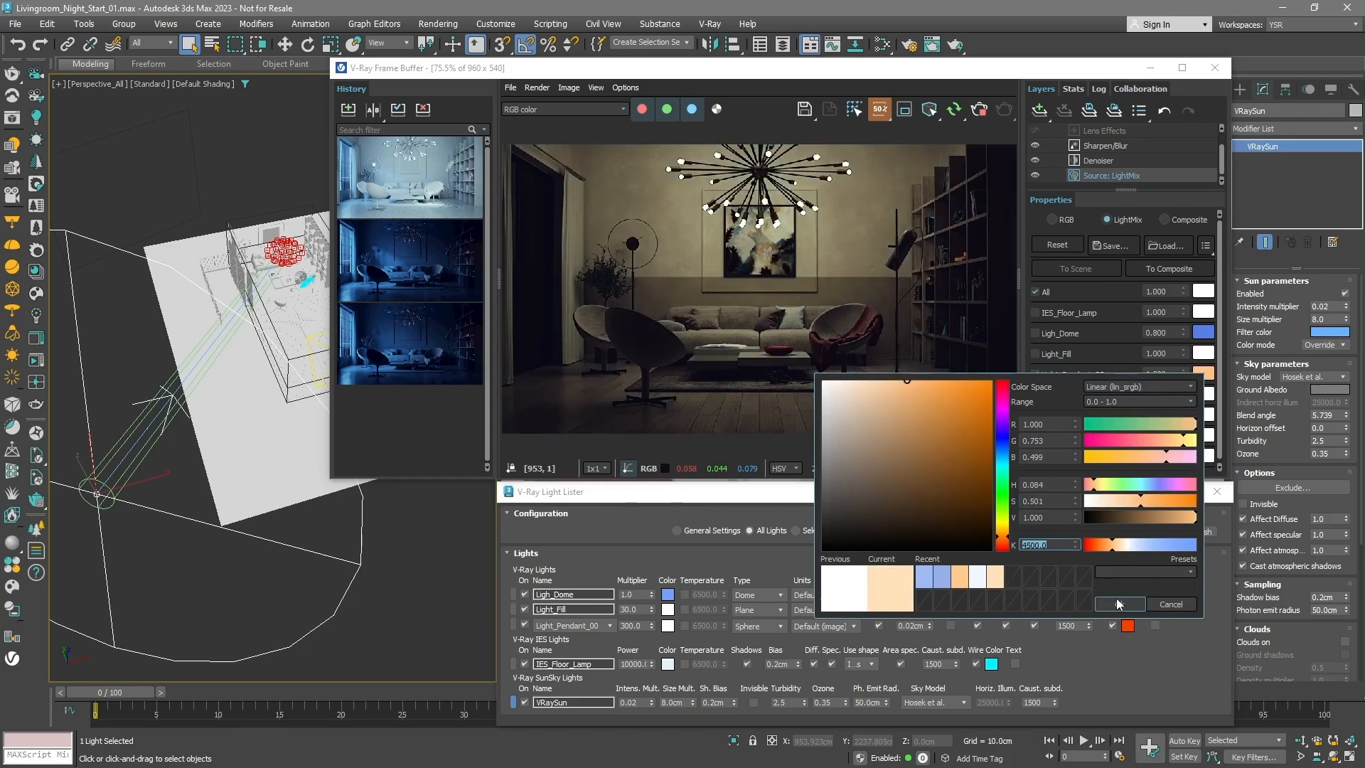
left_click(1119, 603)
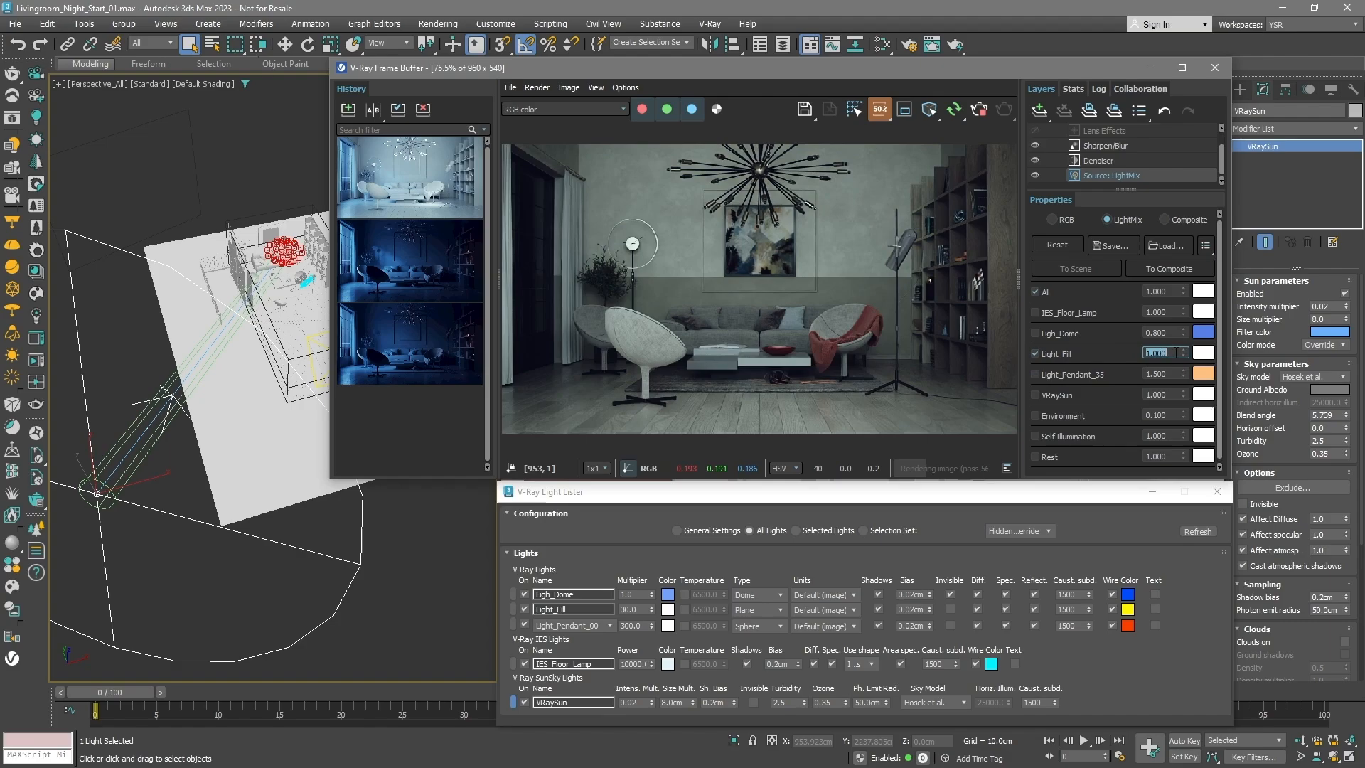
type("0.000")
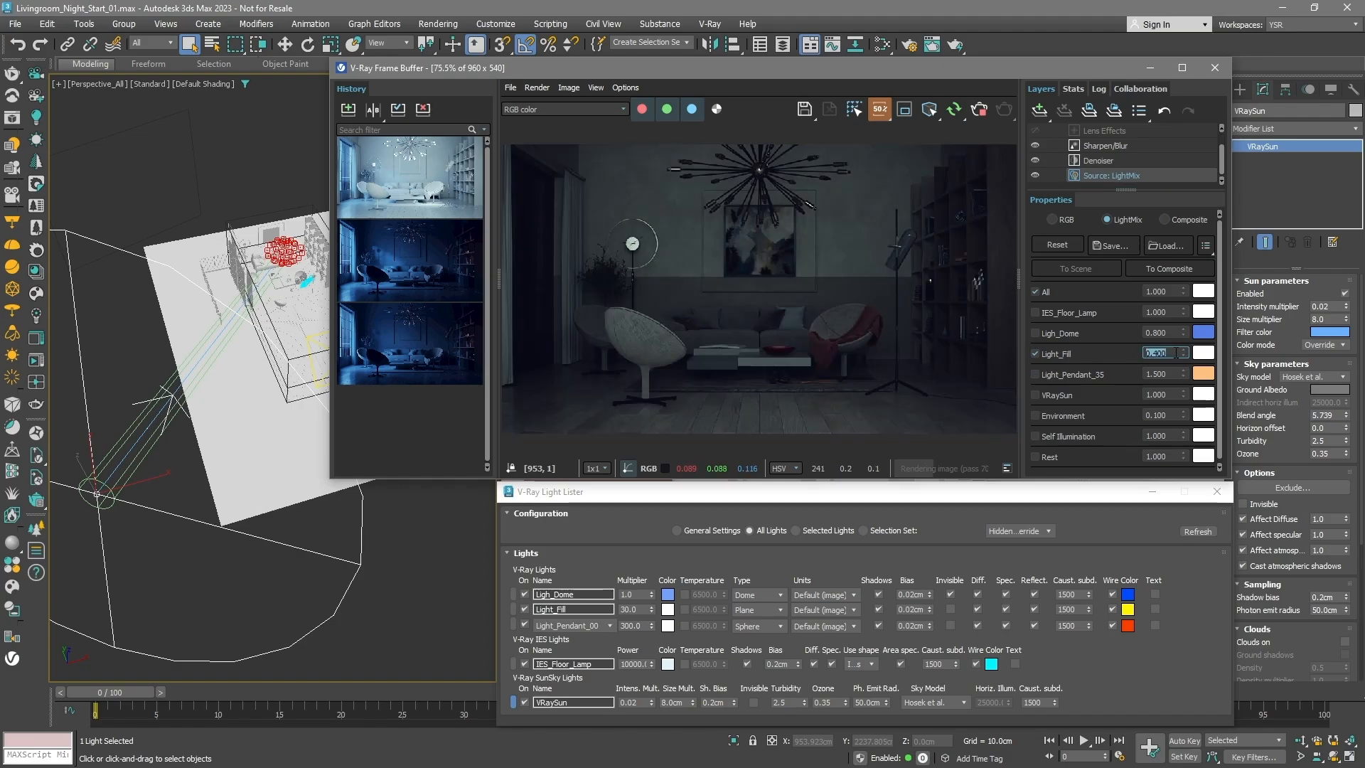
left_click(1203, 352)
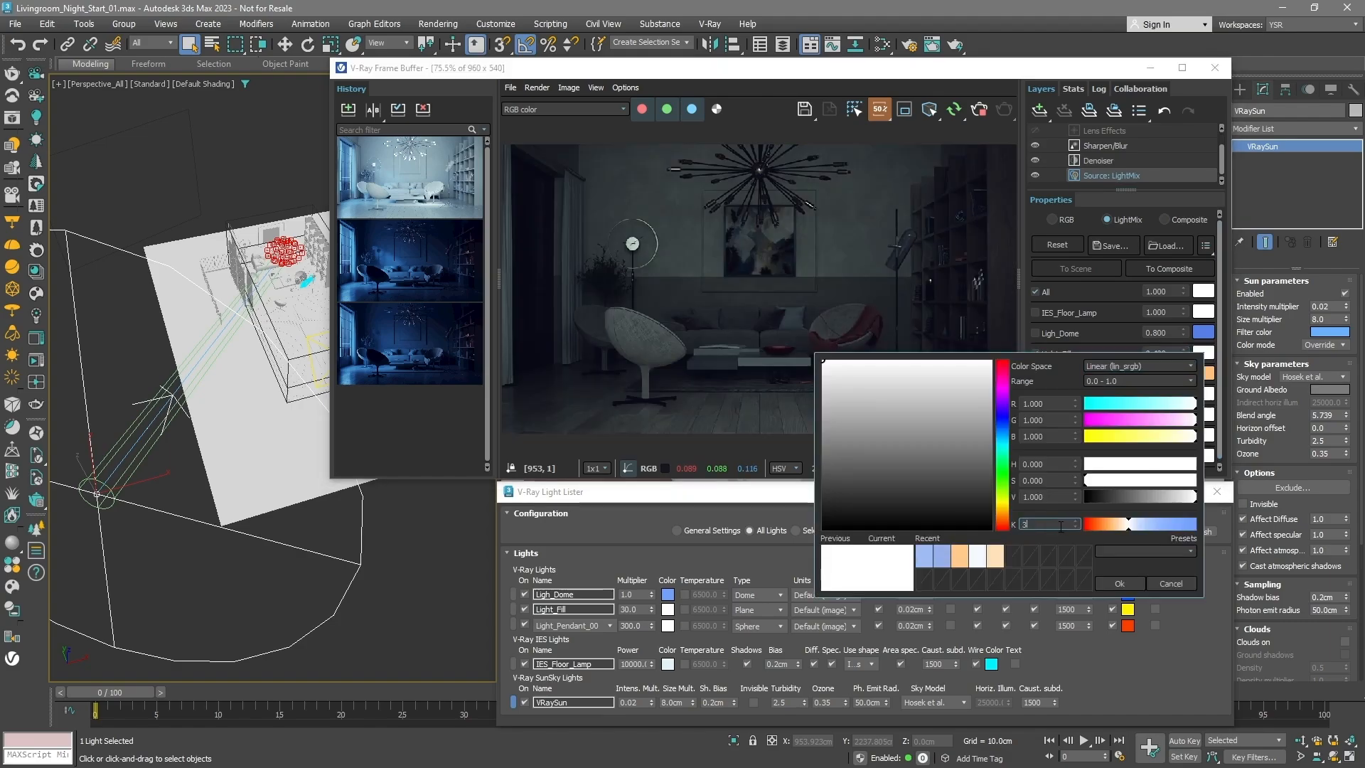
left_click(1120, 583)
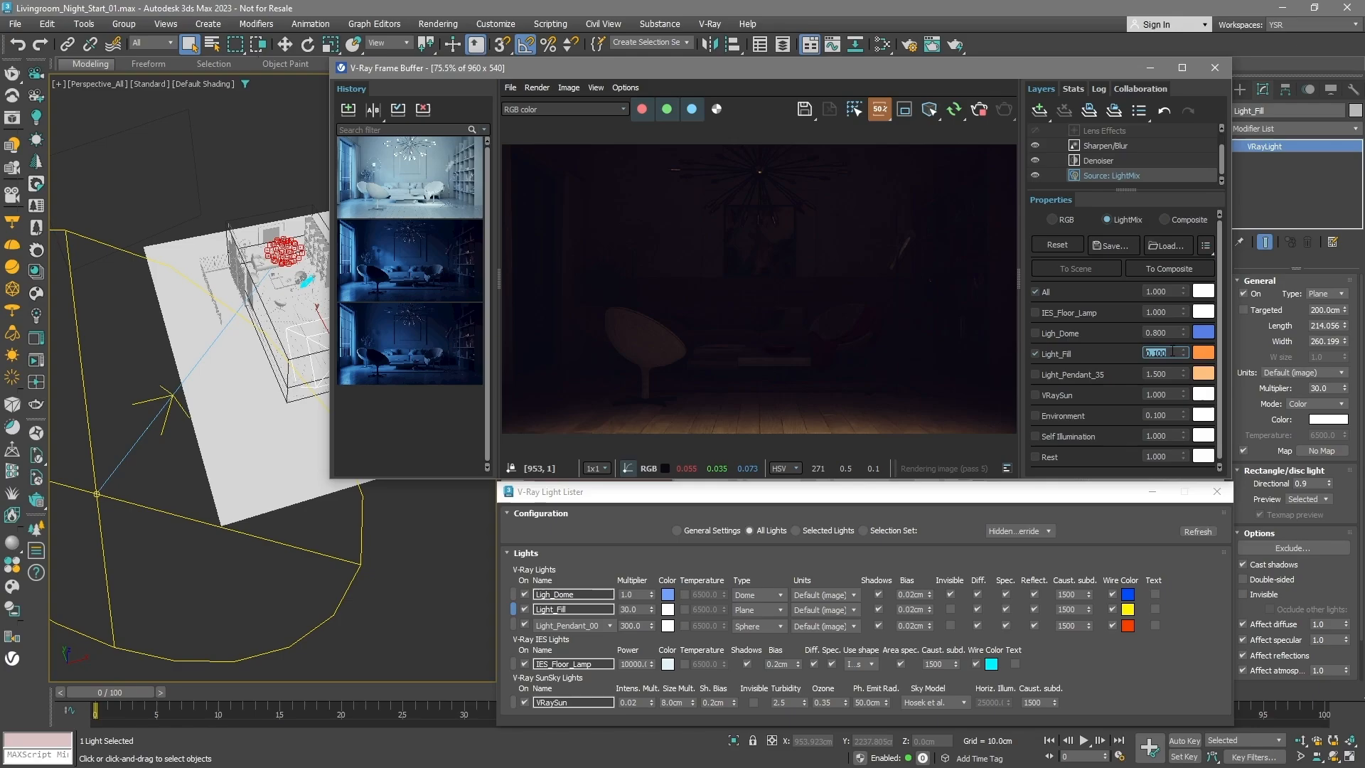
Re-enable all LightMix channels with fill at 0.1 and add lens scratches at 0.5 opacity
left_click(1036, 292)
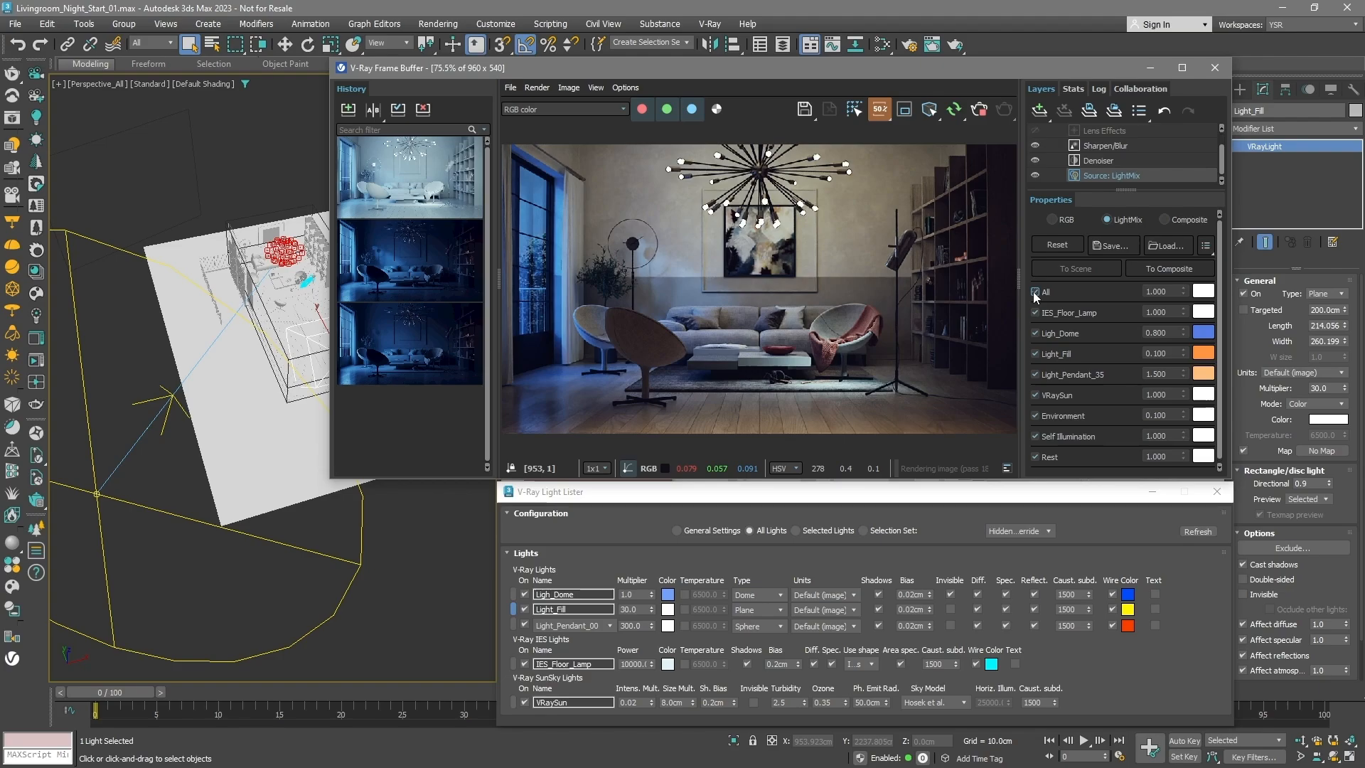
left_click(1105, 130)
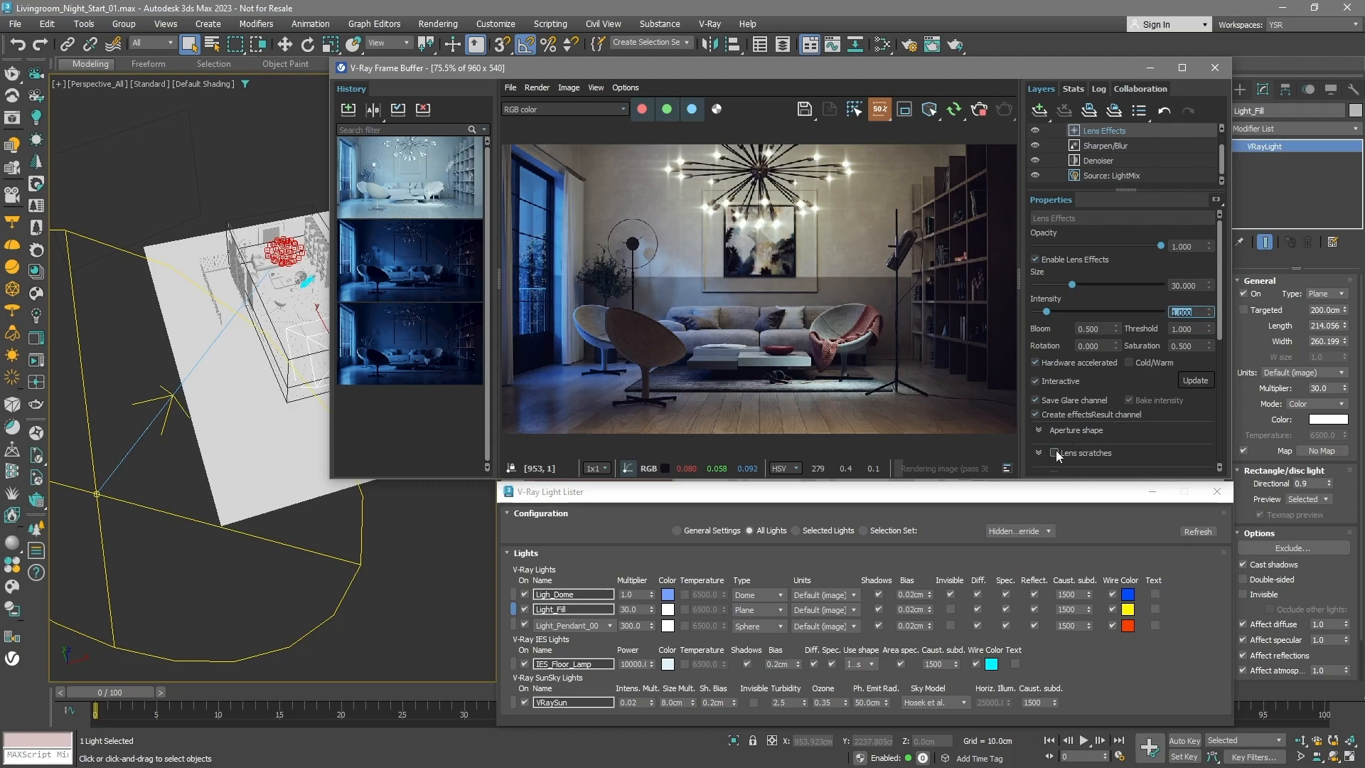
left_click(1053, 452)
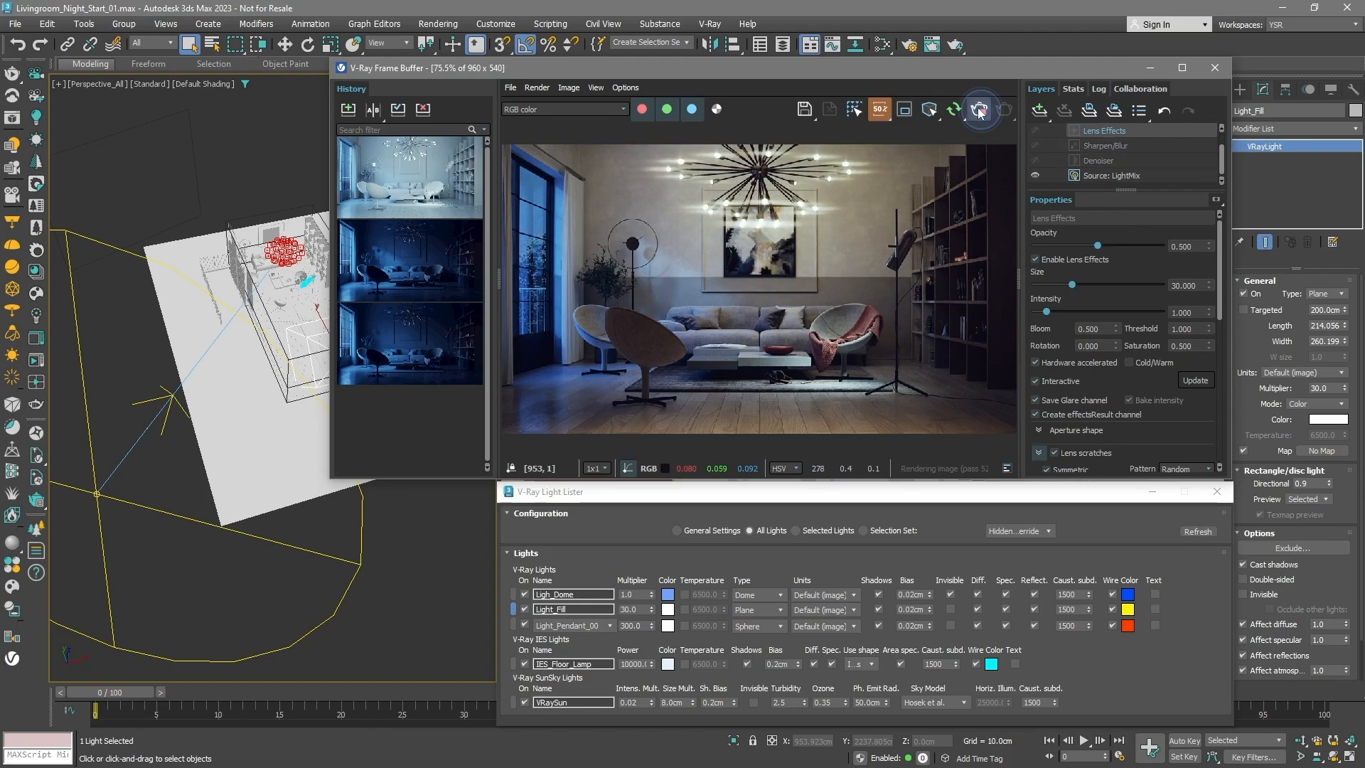
Stop the render, review the VRayDenoiser element, and store the render in VFB History
left_click(911, 45)
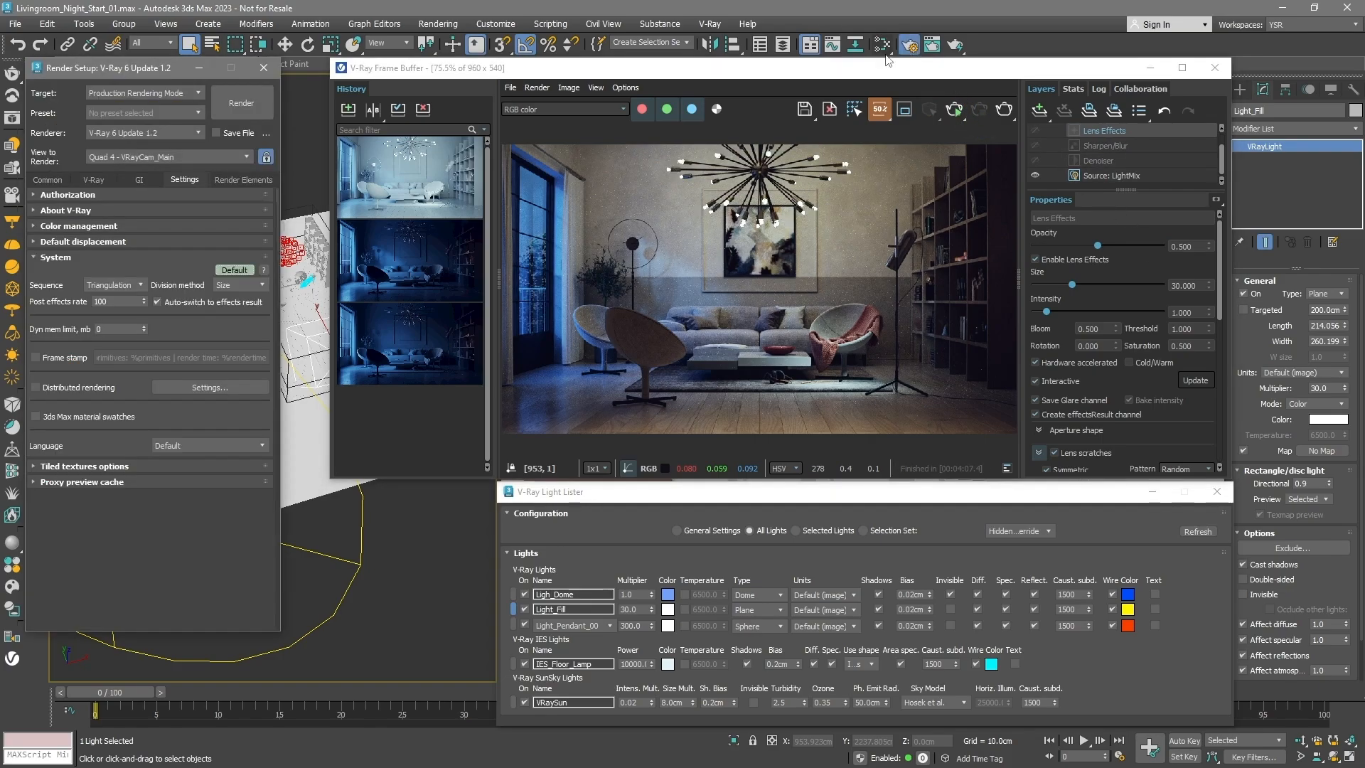
left_click(243, 179)
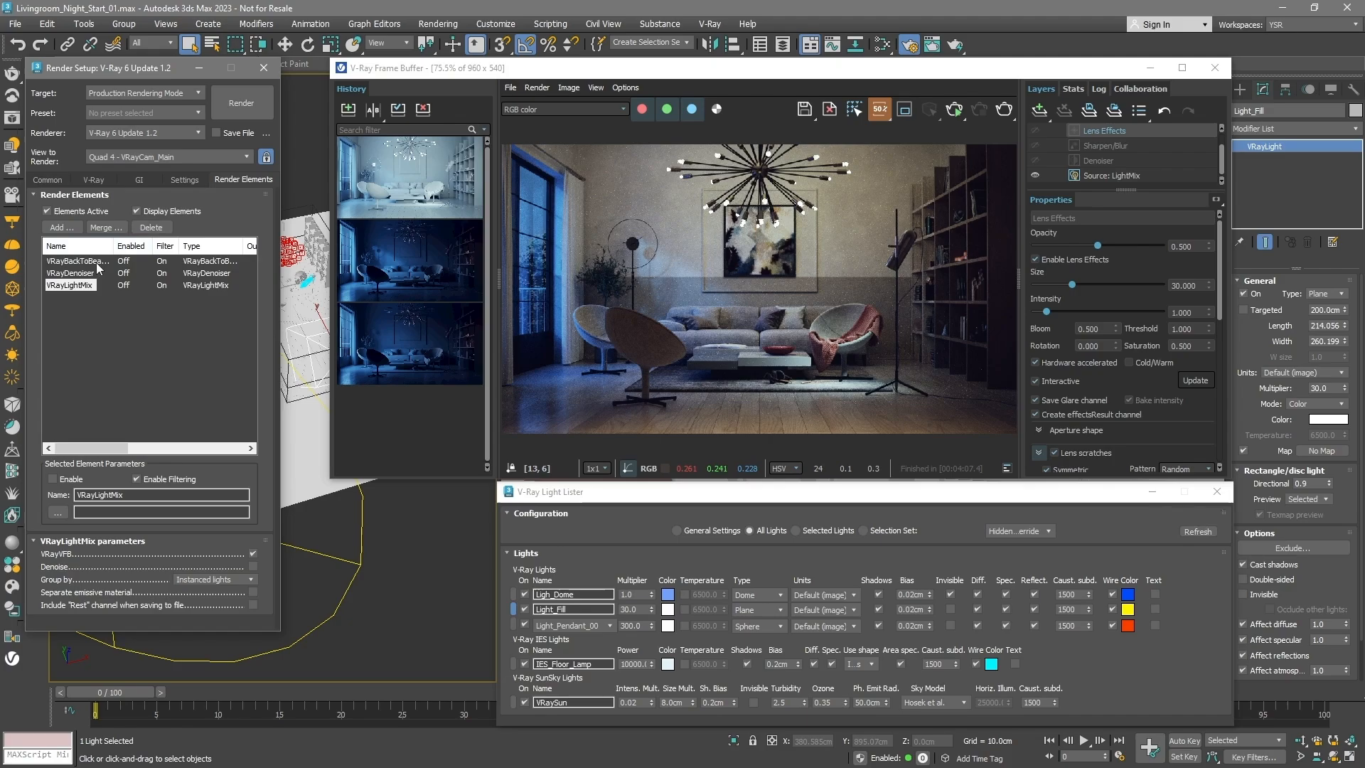
left_click(71, 273)
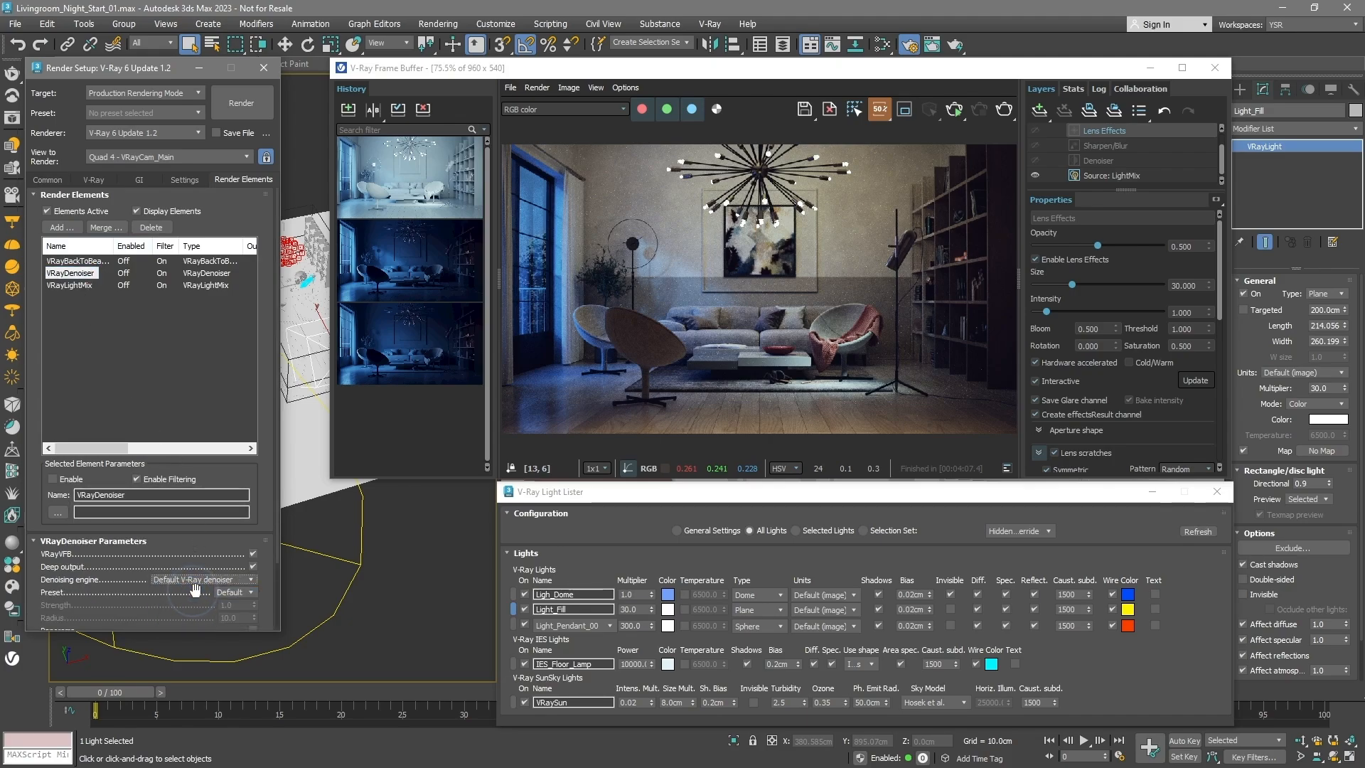
left_click(264, 67)
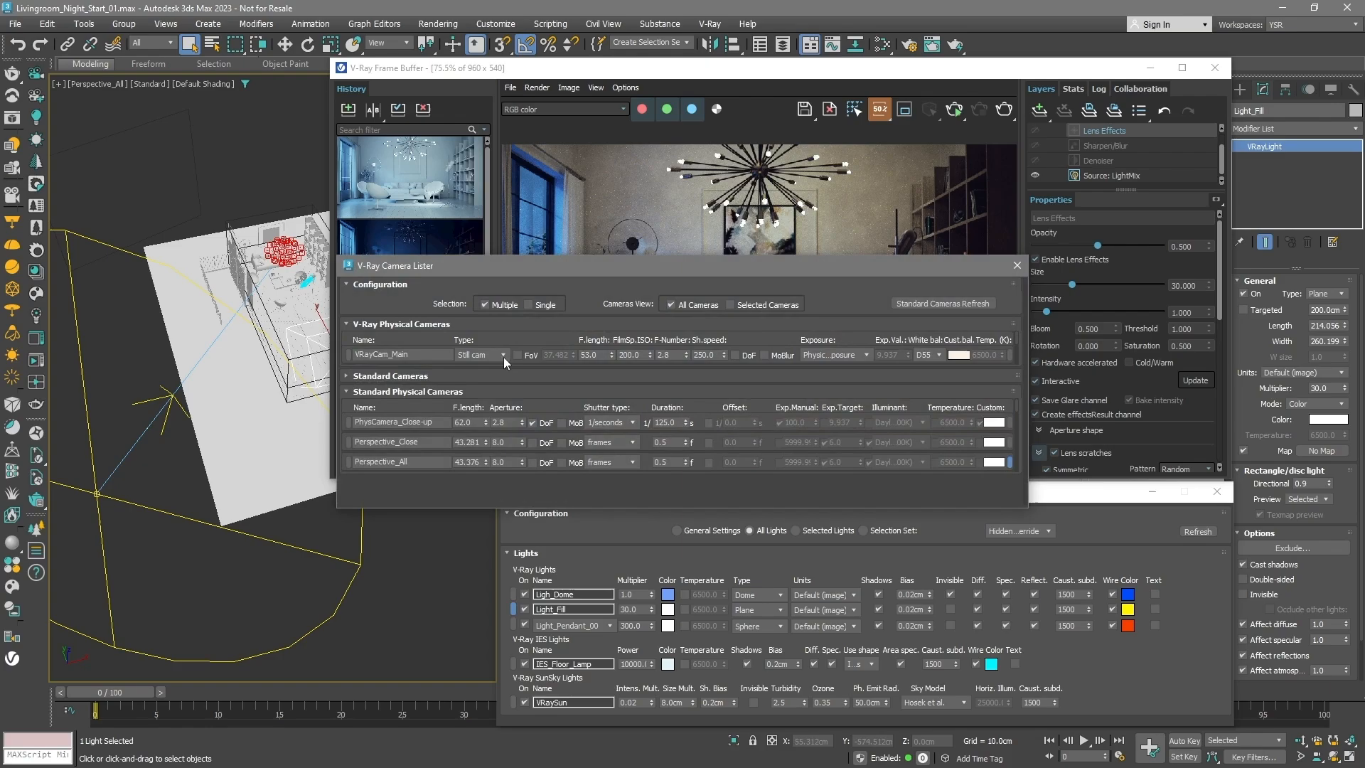
left_click(736, 355)
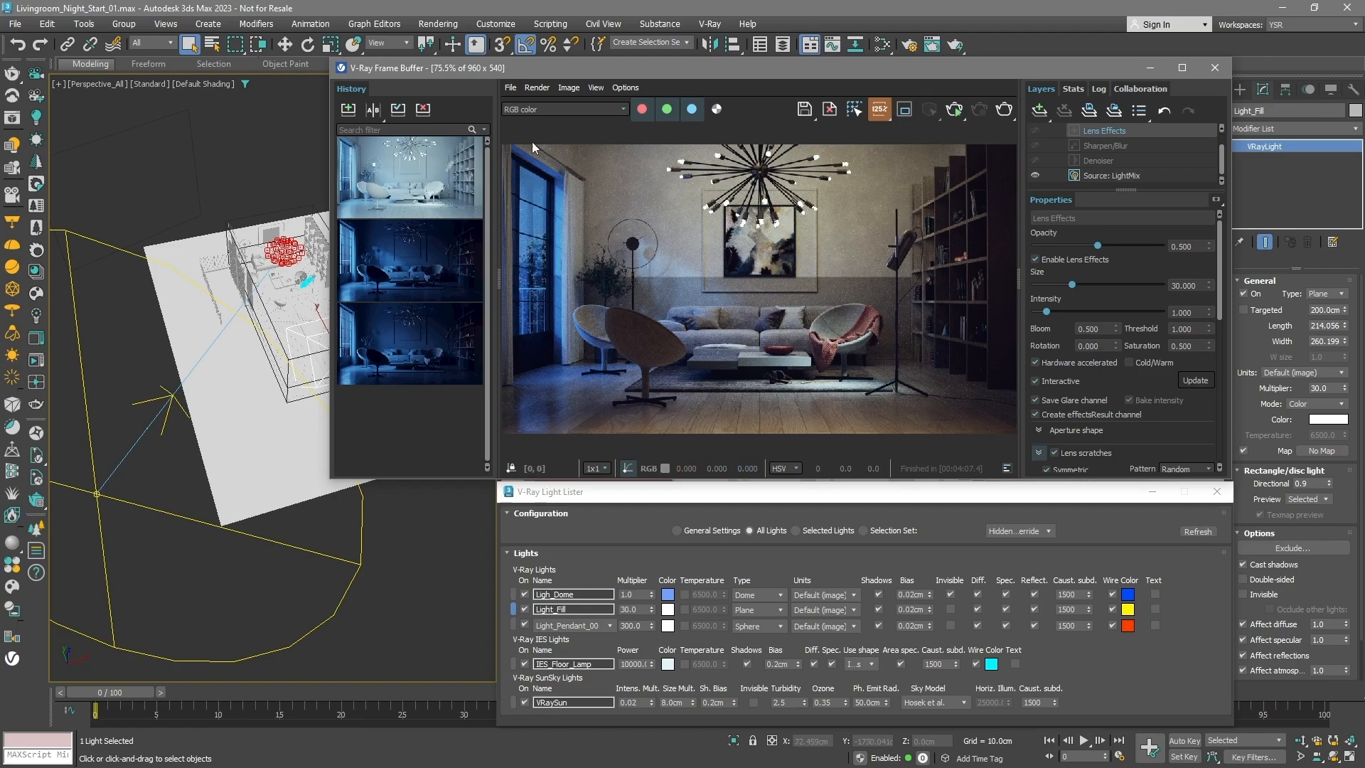
left_click(348, 109)
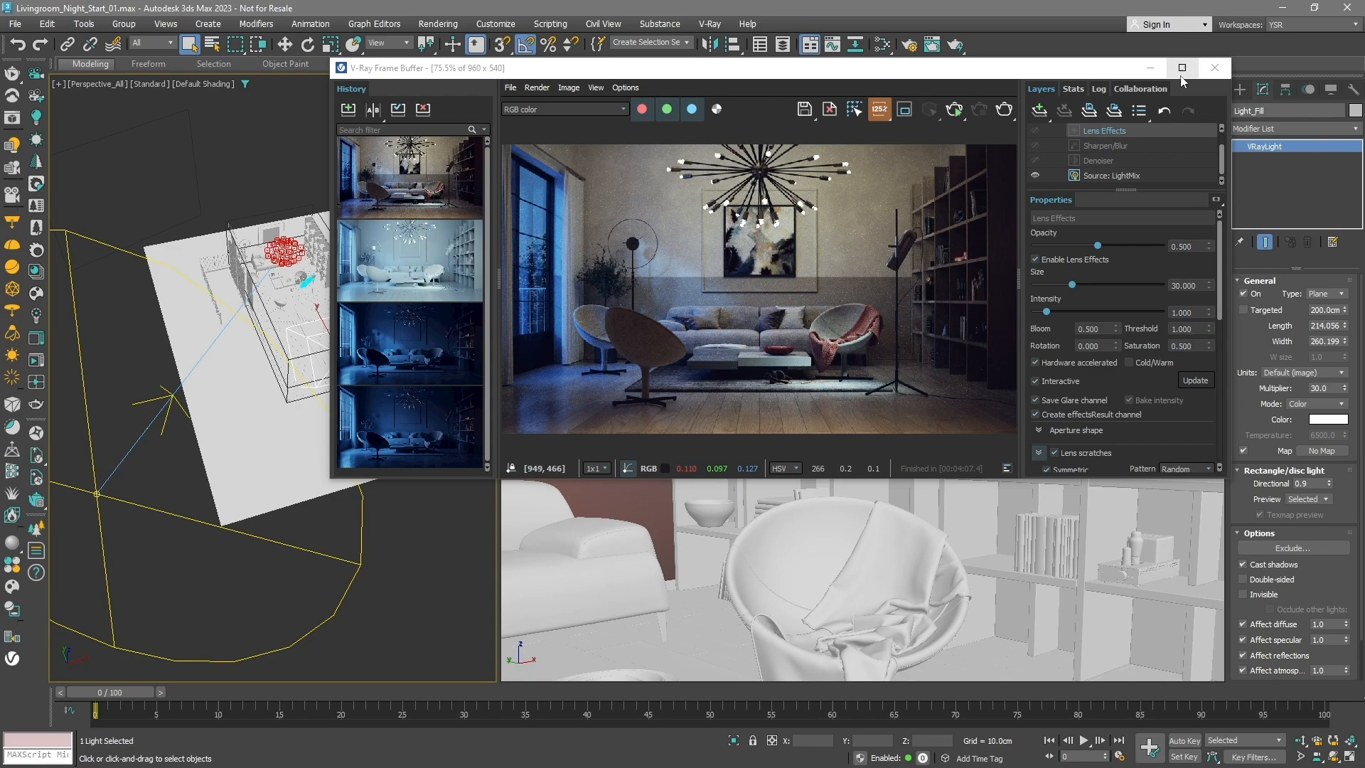
Maximize the frame buffer and save the LightMix preset as interior_night_LM
left_click(1182, 68)
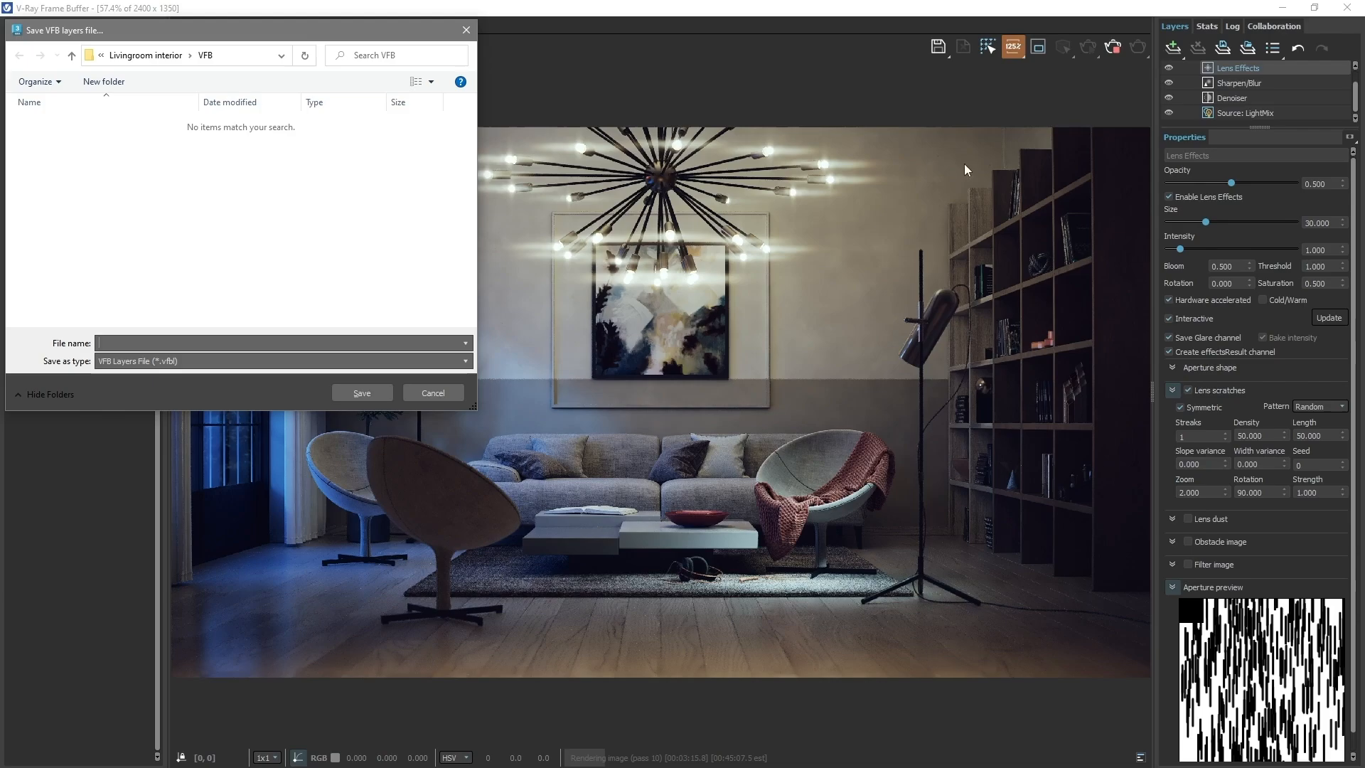
type("interior_")
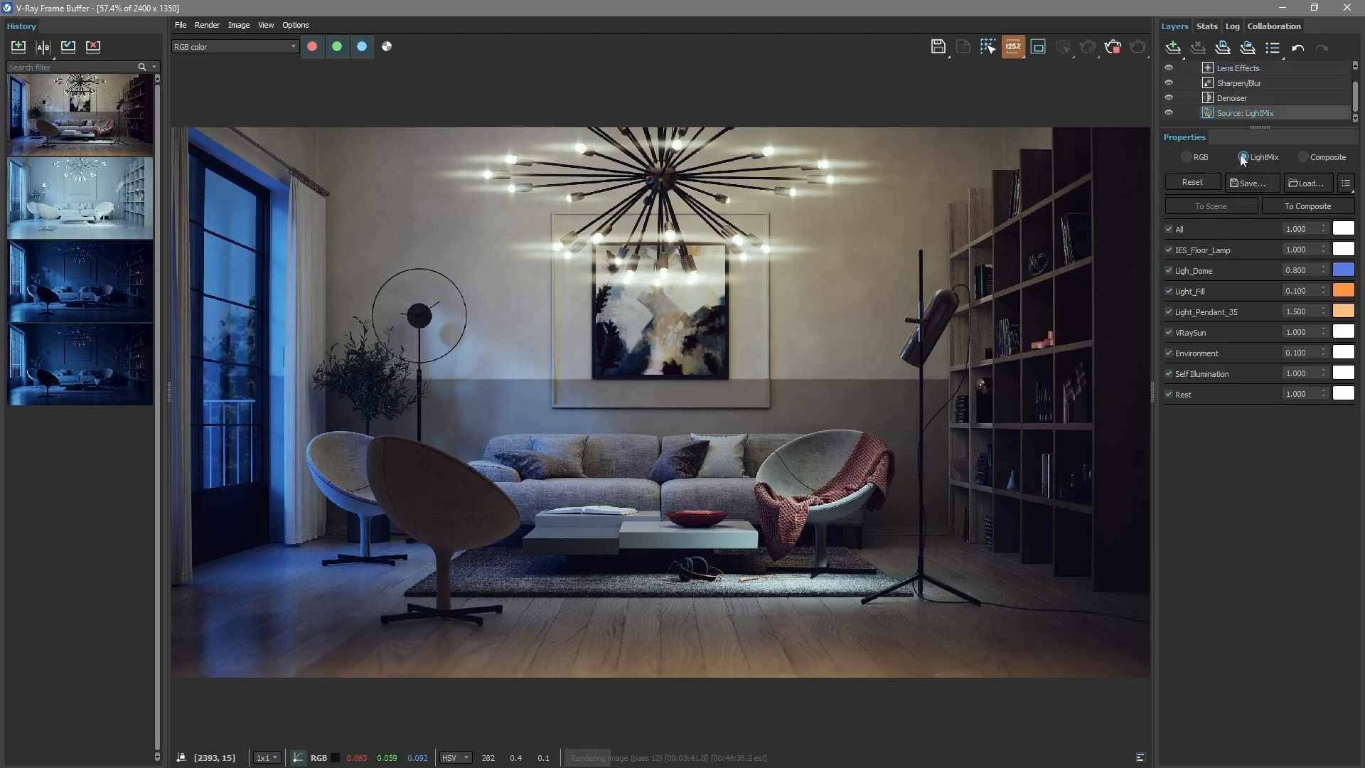
left_click(1252, 183)
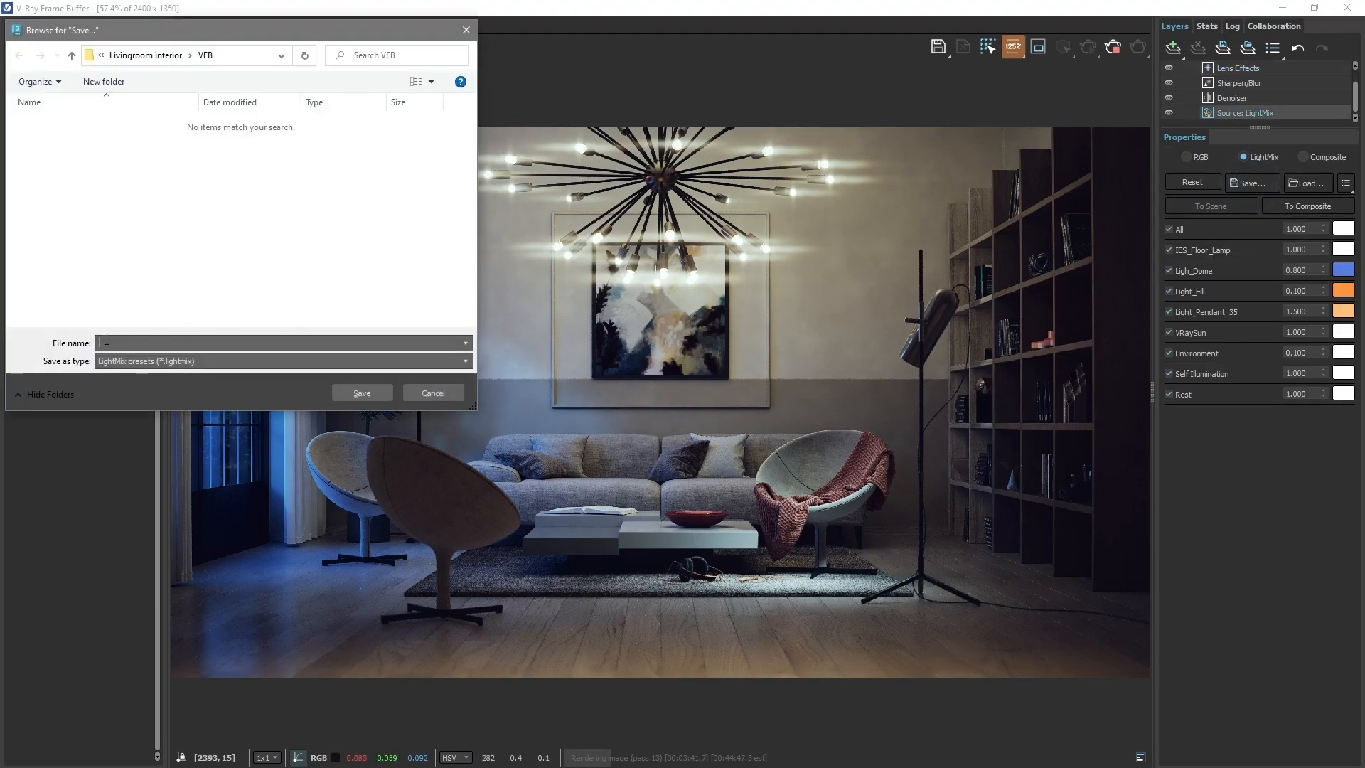
type("interior_night_LM")
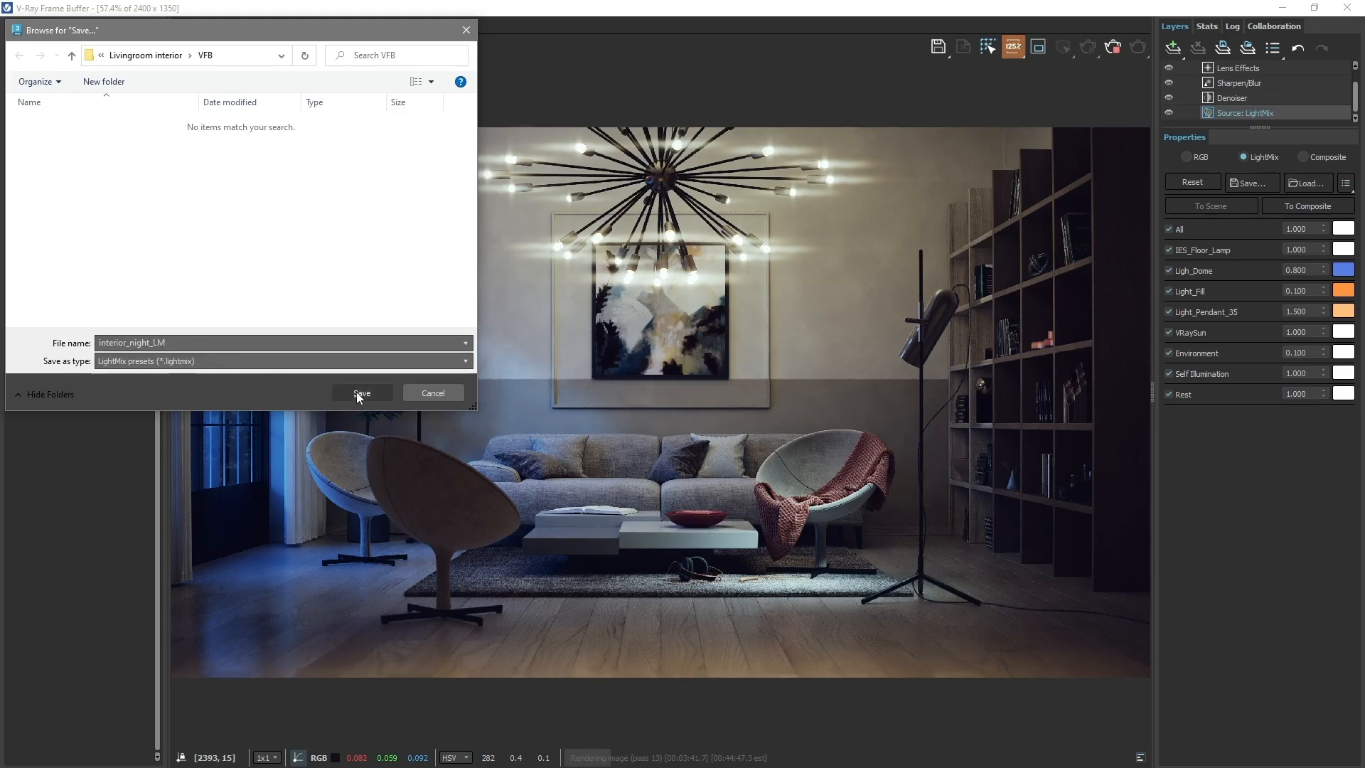
left_click(361, 392)
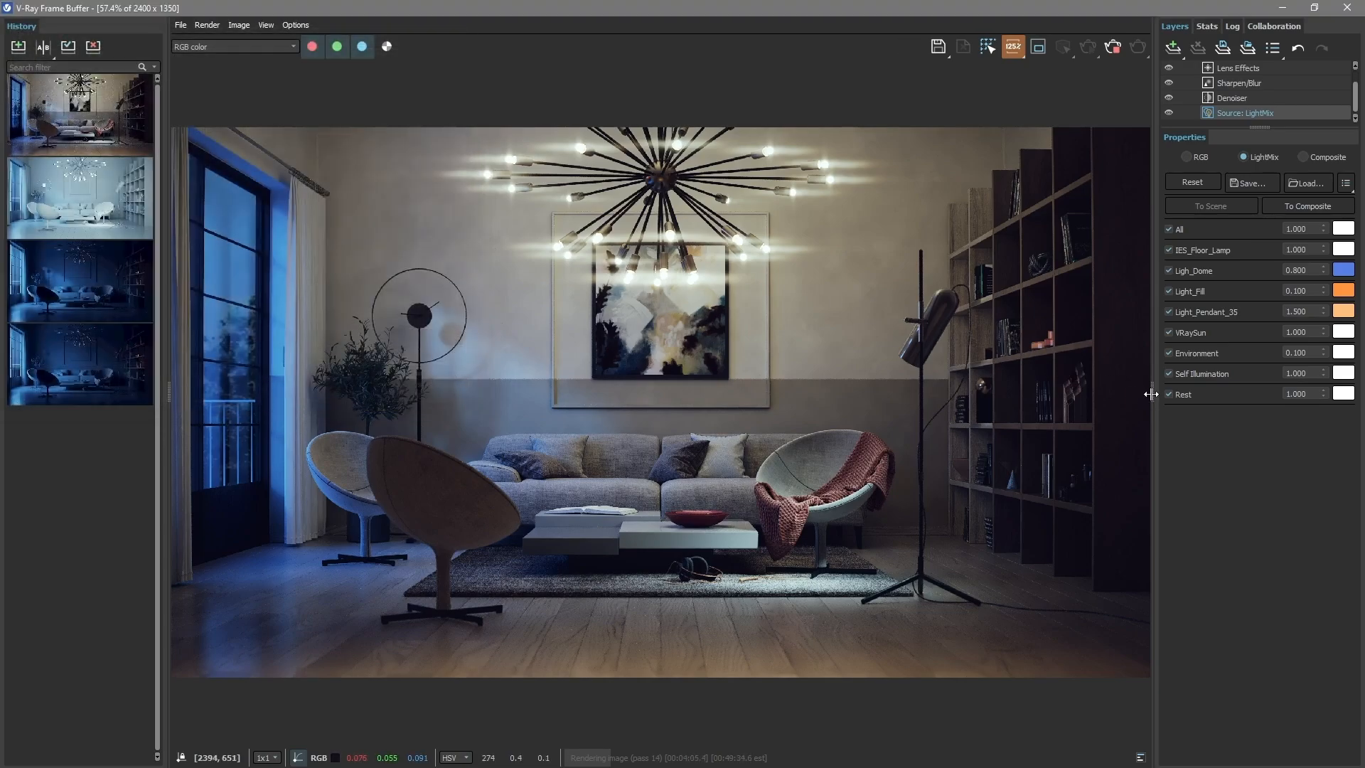